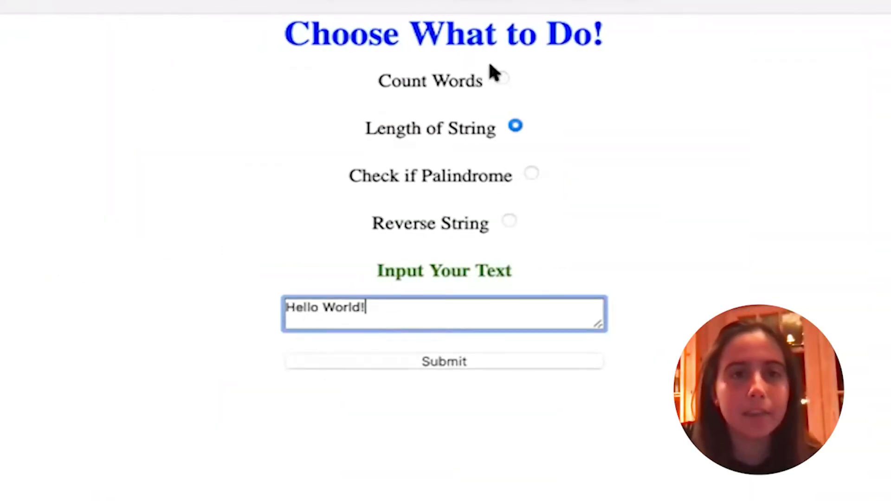
Step: Try Check if Palindrome, Reverse String and another operation on the Hello World! text
left_click(531, 174)
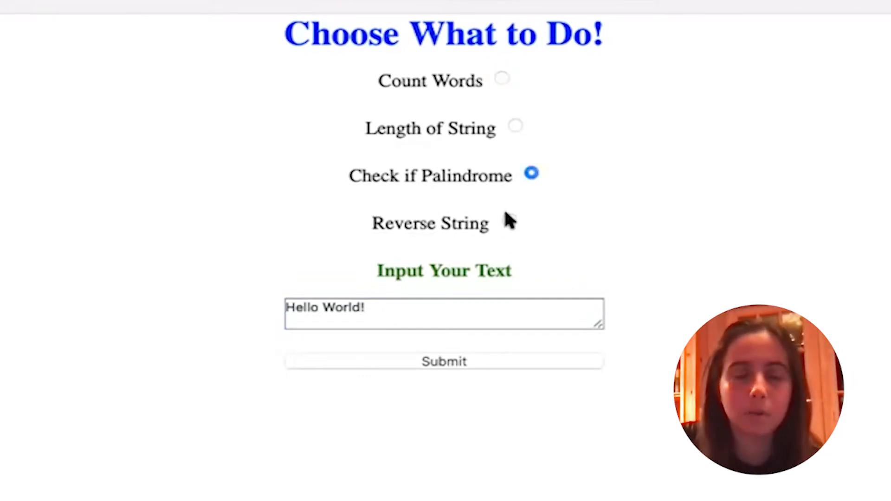
left_click(444, 361)
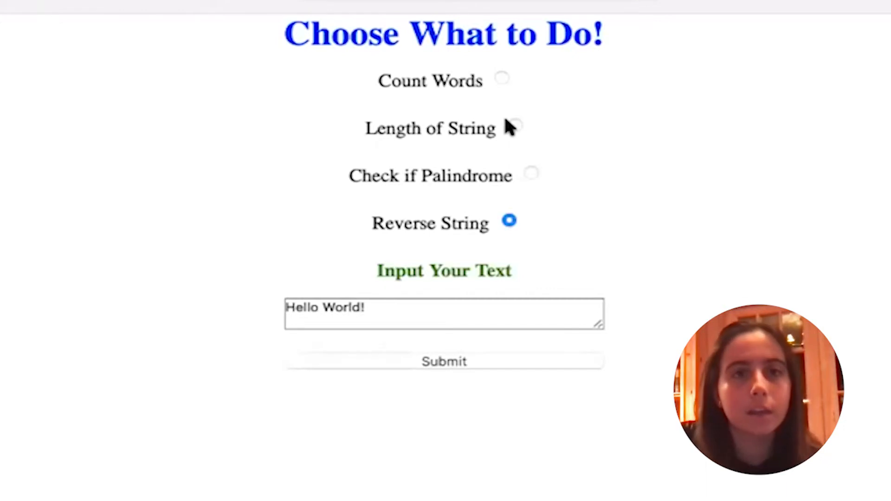
left_click(443, 362)
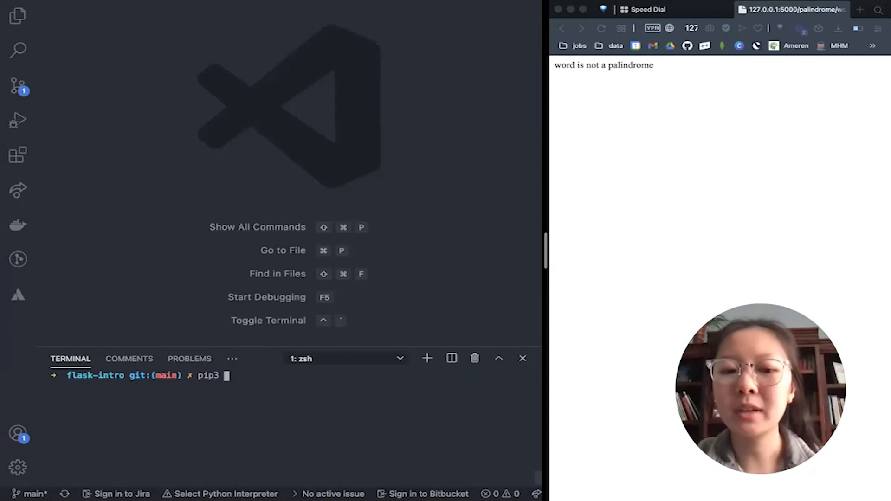
Step: Run pip3 install virtualenv in the flask-intro terminal
type("install virtualenv")
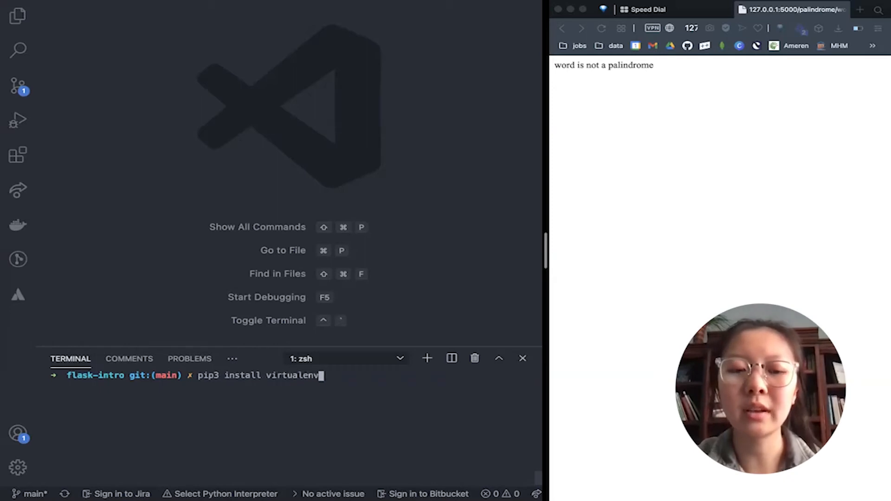
key("Return")
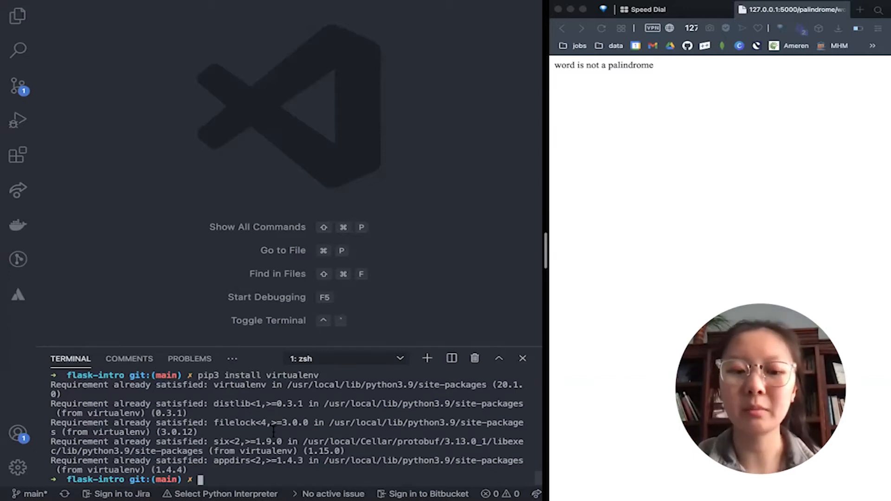
Step: Create a flask-env virtual environment with virtualenv and dismiss the new-environment notice
type("vi")
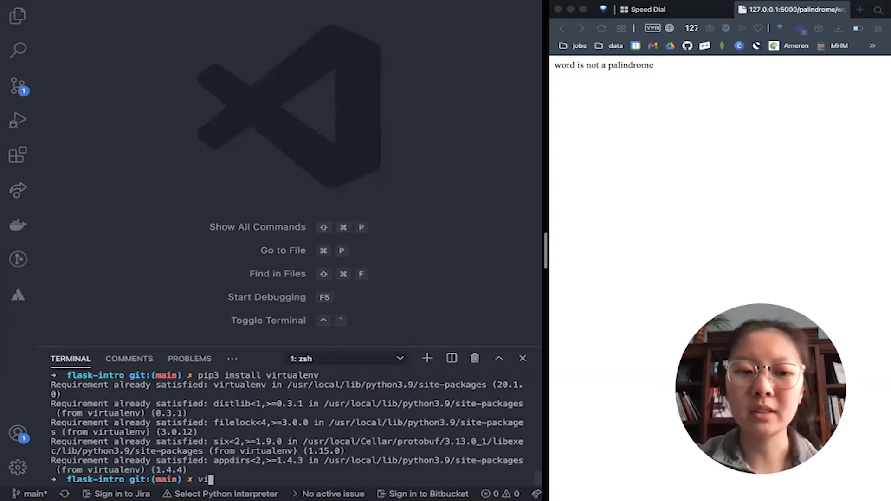
type("rtualenv flask-env")
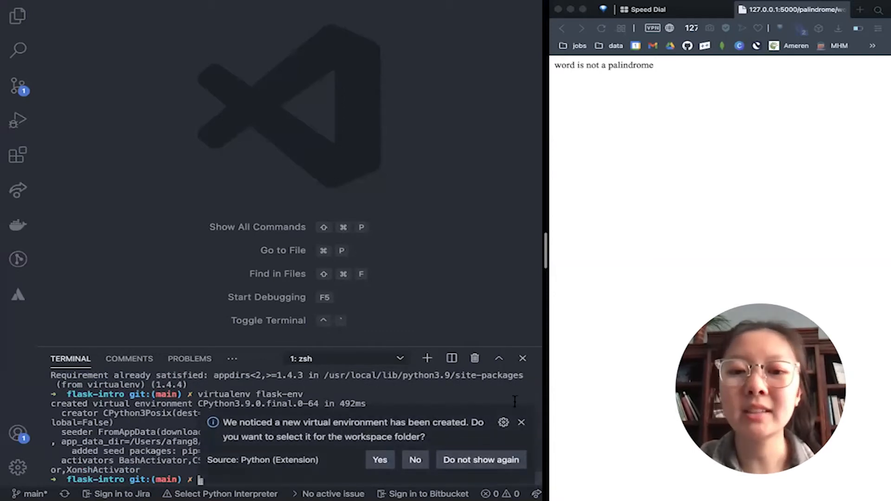
left_click(521, 422)
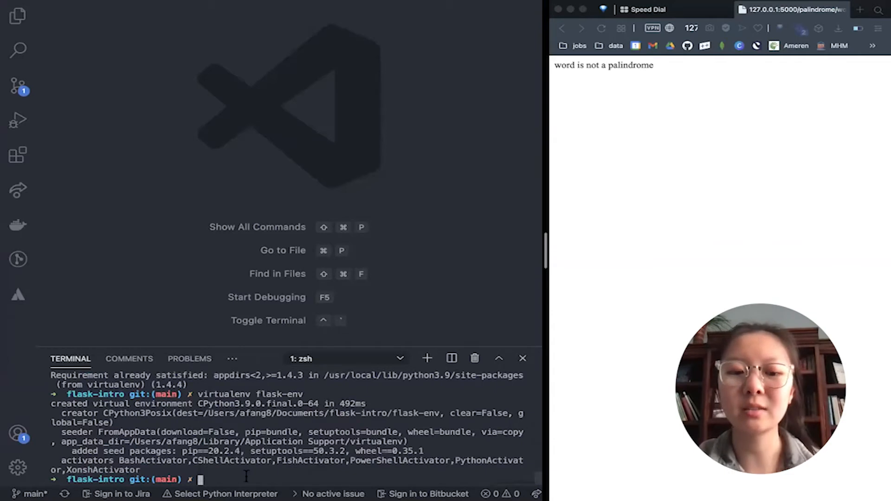
Step: Activate the environment with source flask-env/bin/activate
type("source")
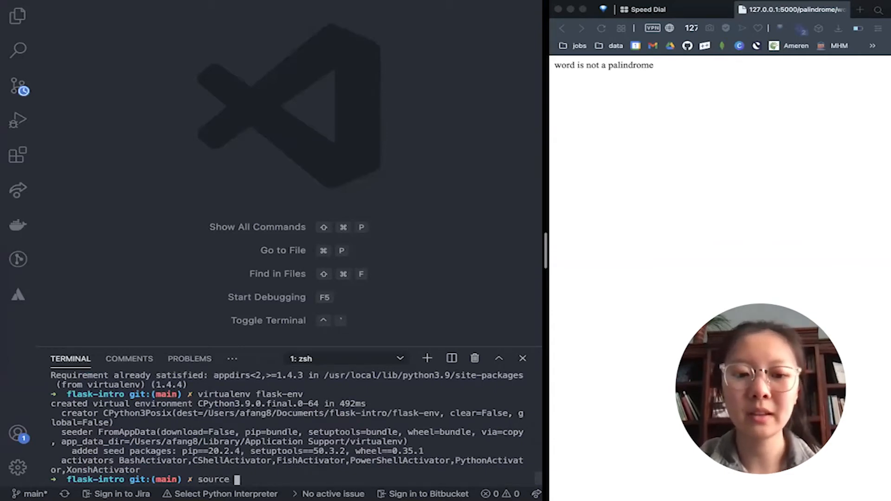
type("flask-env")
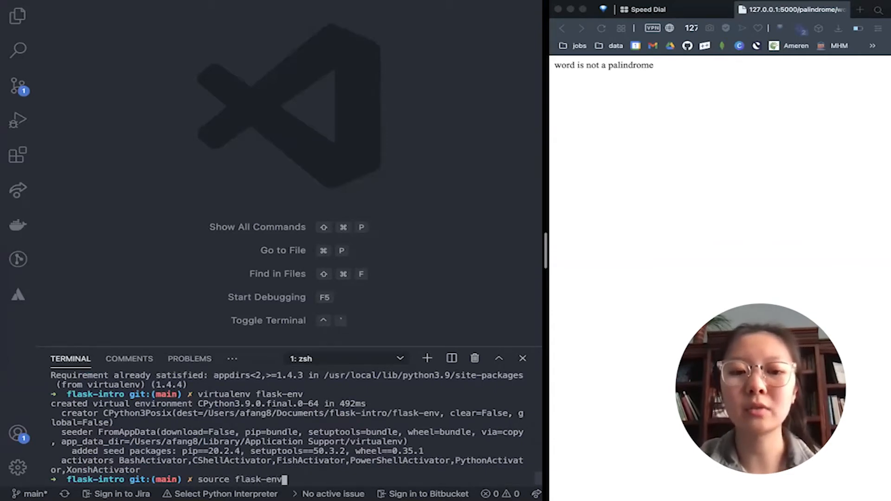
type("/bin/acti")
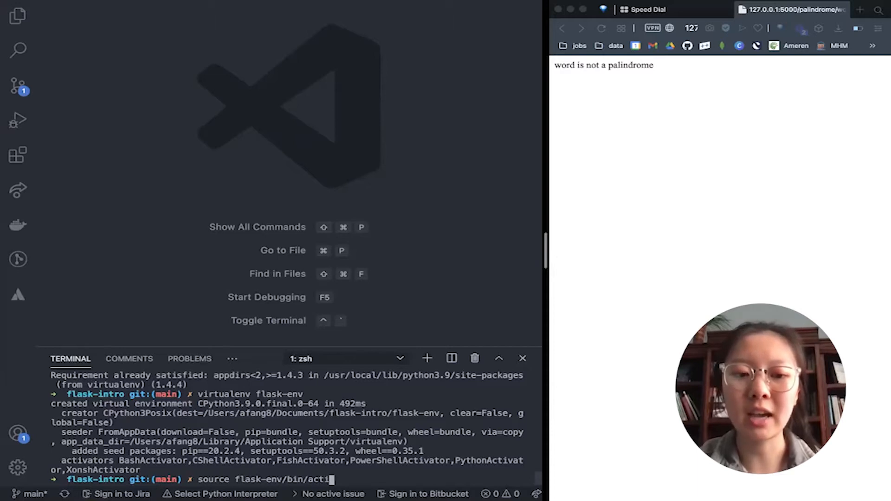
key("Return")
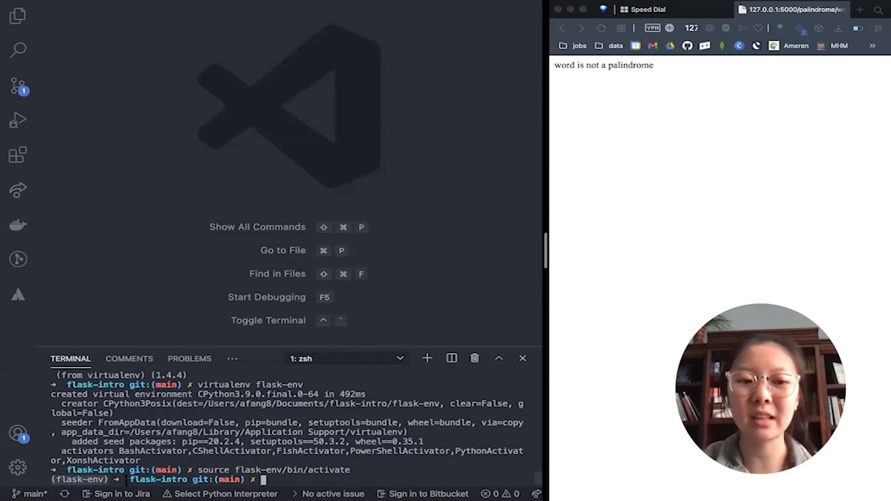
mouse_move(35, 30)
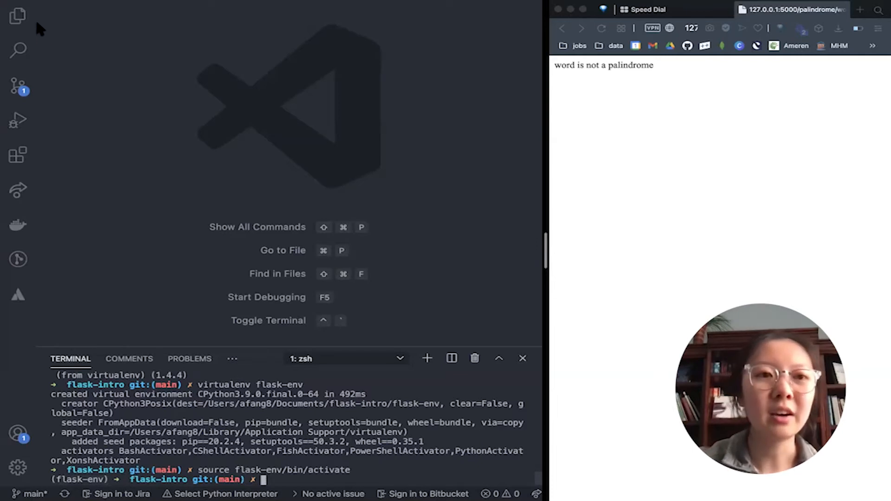
Step: Show main.py from the Explorer and read its imports and palindrome/reverse routes
left_click(17, 16)
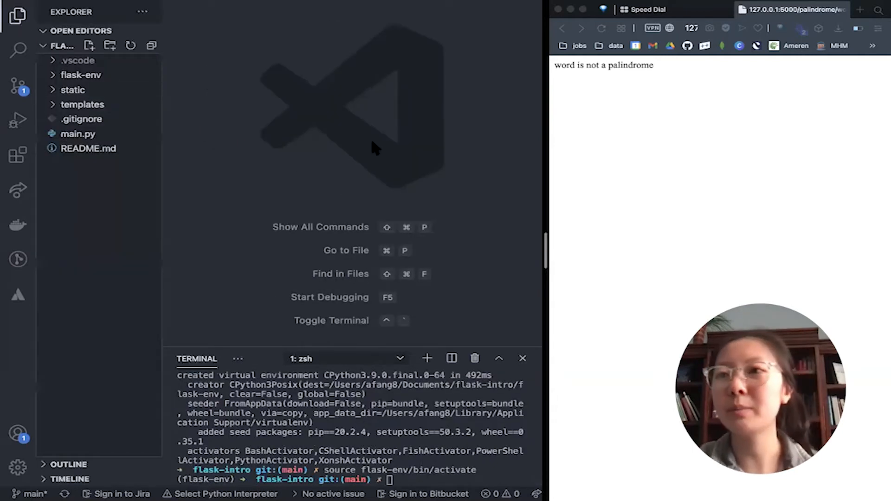
left_click(78, 134)
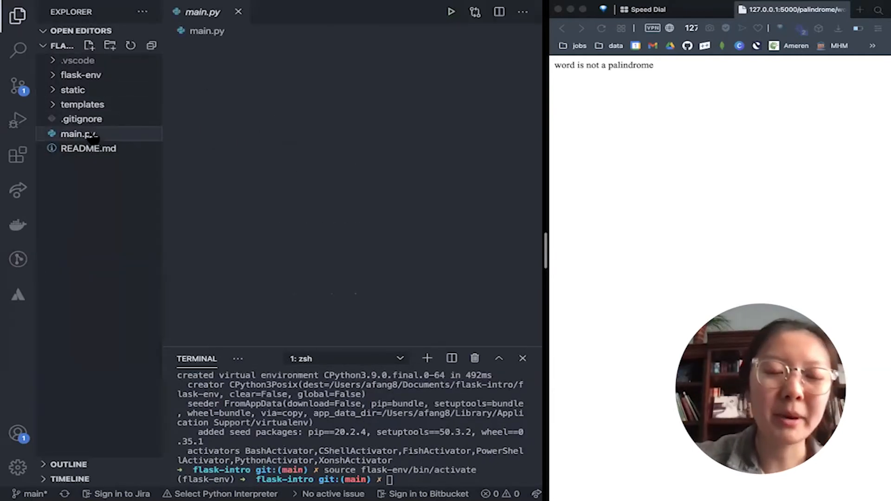
left_click(79, 134)
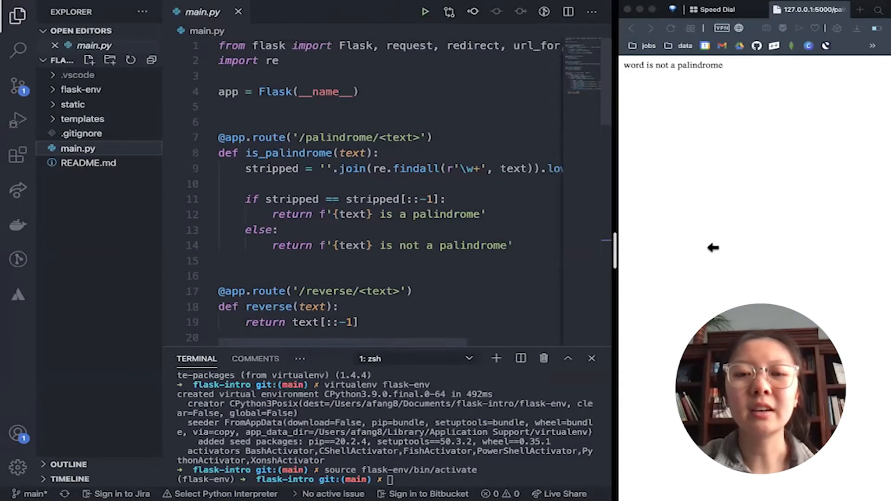
double_click(275, 91)
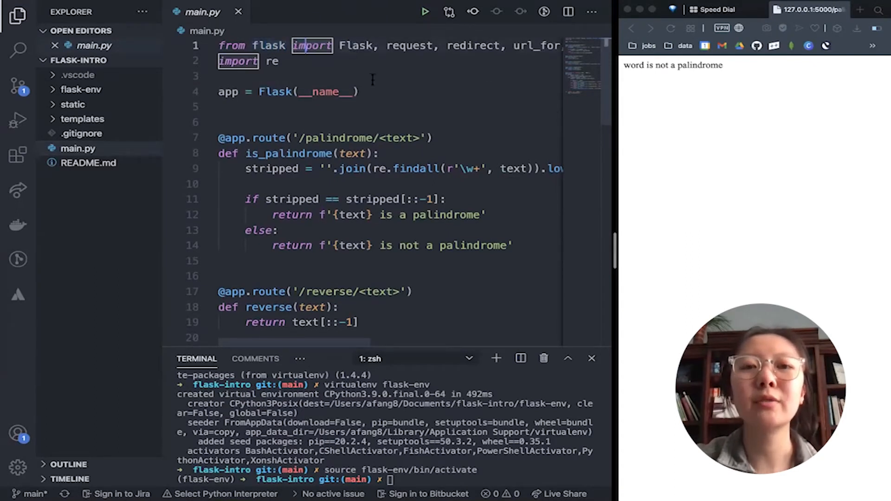
scroll("right", 3)
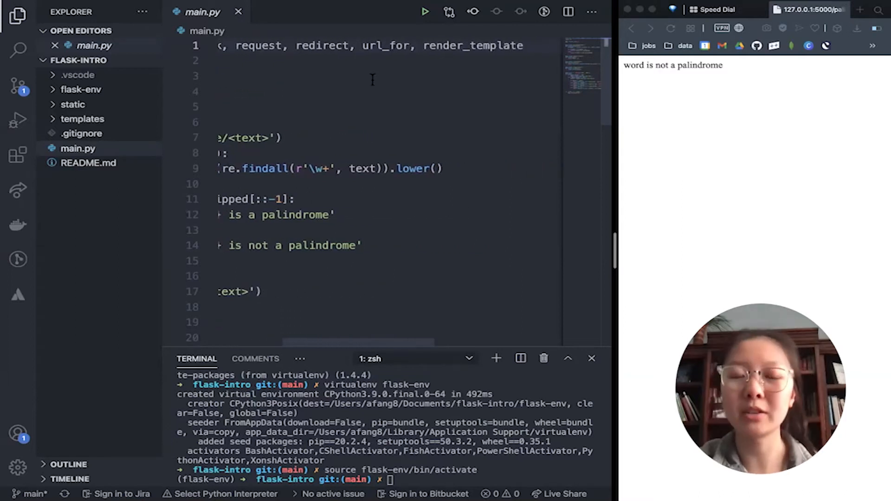
scroll("left", 3)
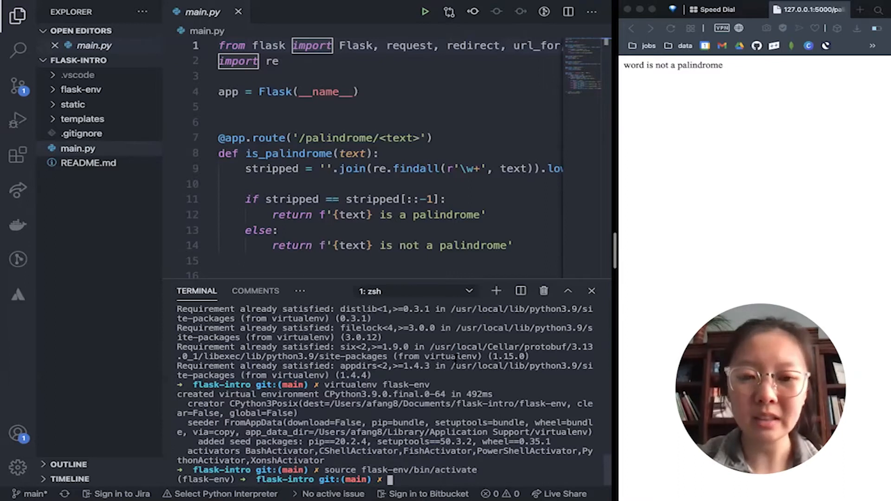
Step: Run pip3 install flask in the activated flask-env terminal
type("pip3 inst")
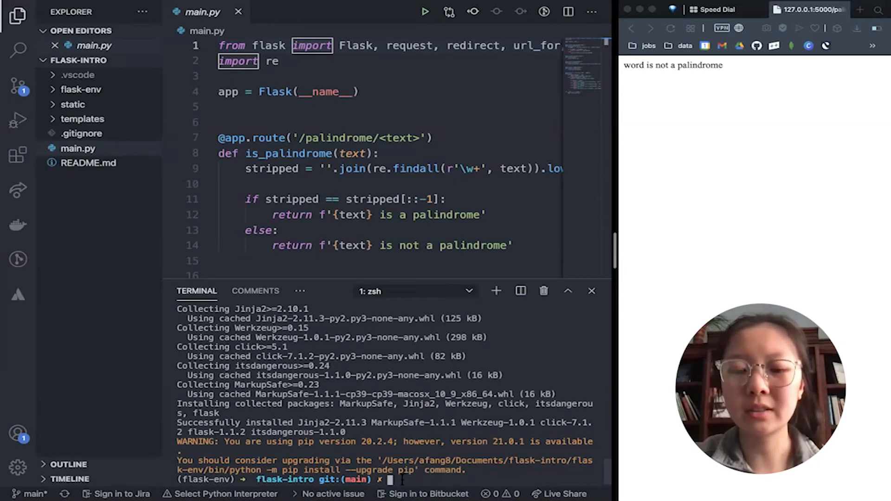
Step: Freeze installed packages into requirements.txt with python -m pip freeze and view the file
type("python -m")
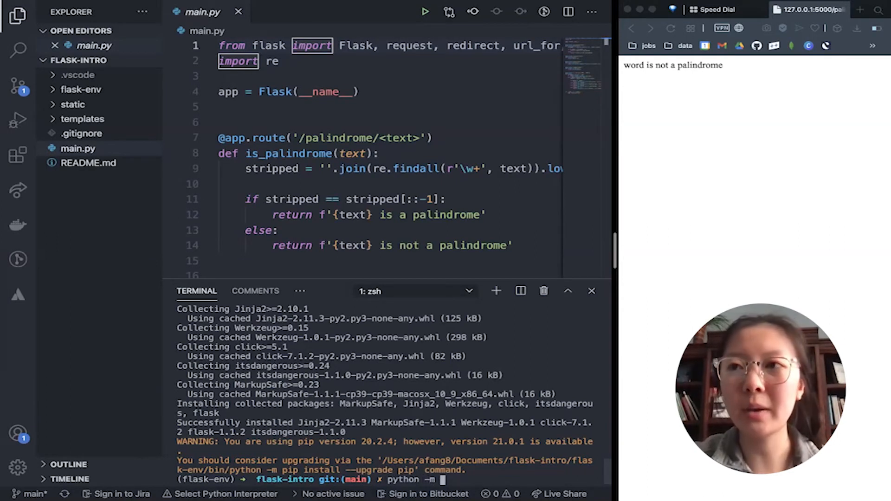
type("pip freeze >")
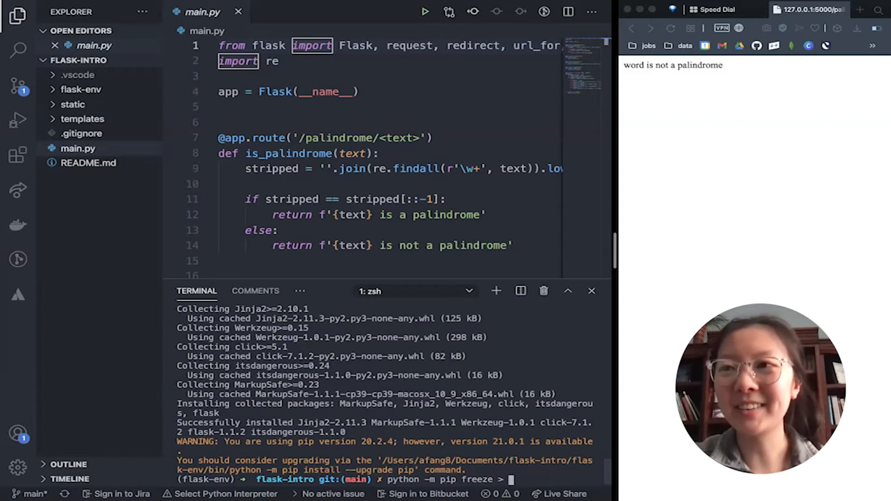
type("requirements.txt")
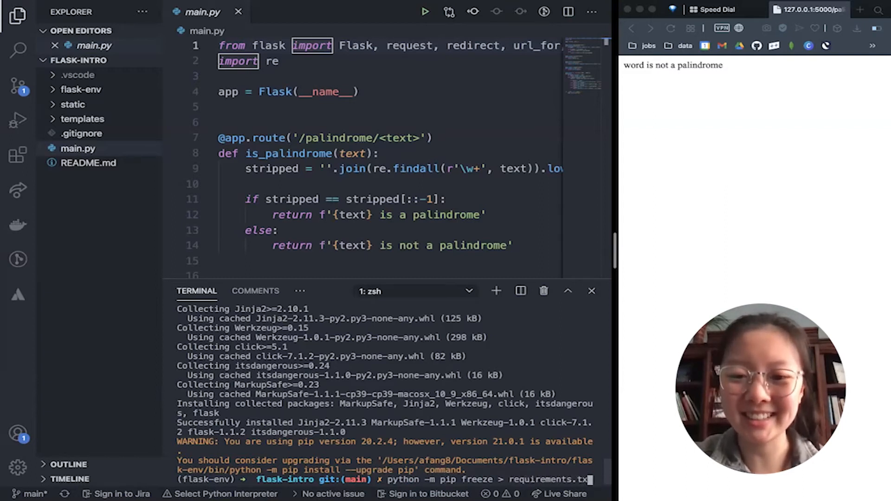
key("Return")
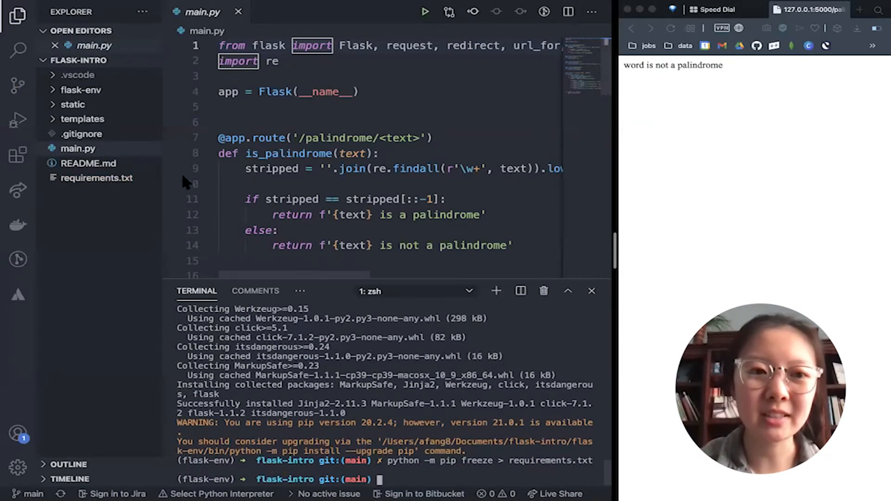
mouse_move(96, 177)
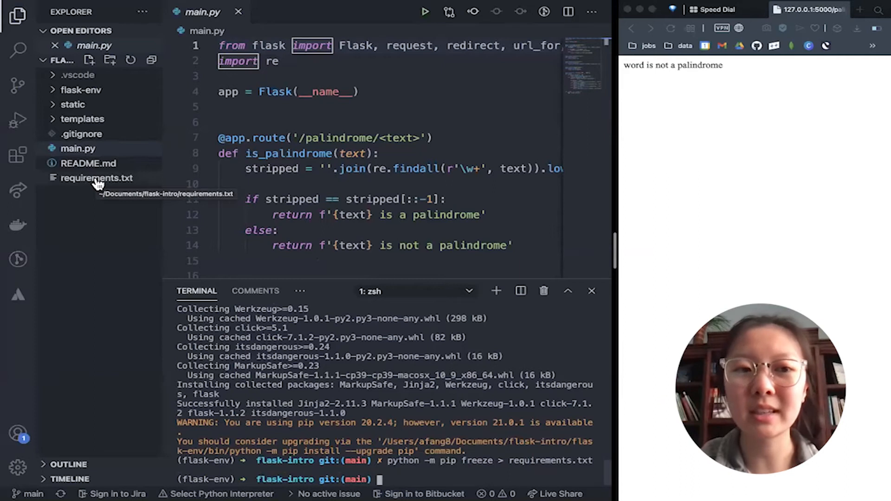
left_click(96, 177)
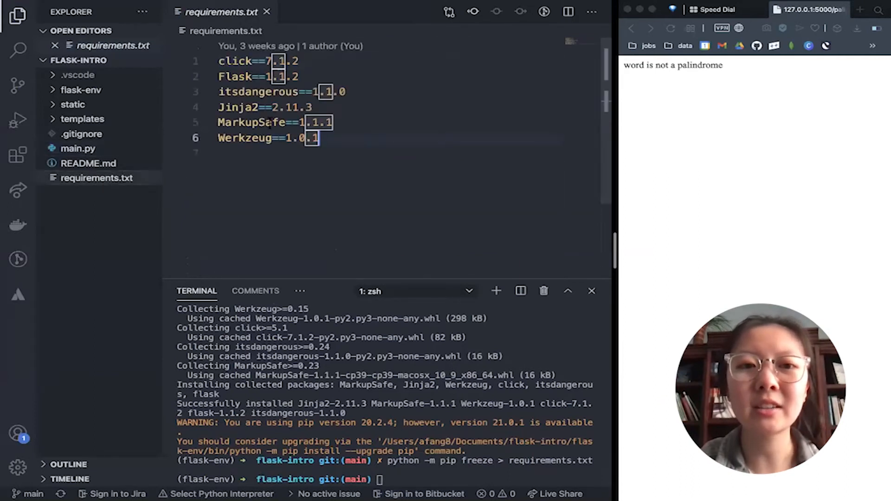
mouse_move(335, 137)
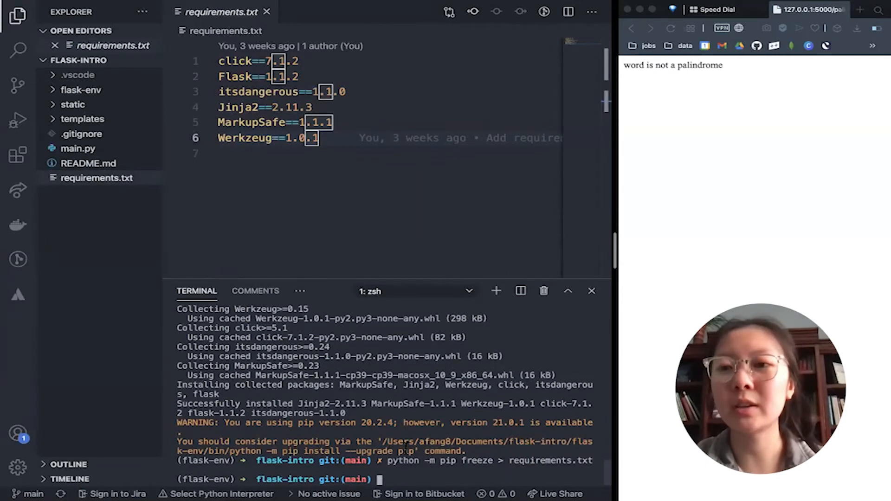
Step: Install the pinned dependencies with pip install -r requirements.txt
type("pip")
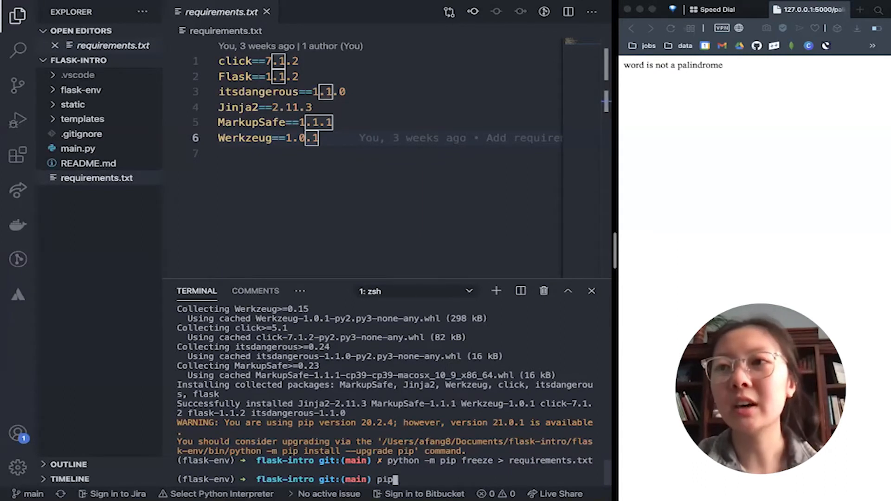
type("install -r requirements.tc")
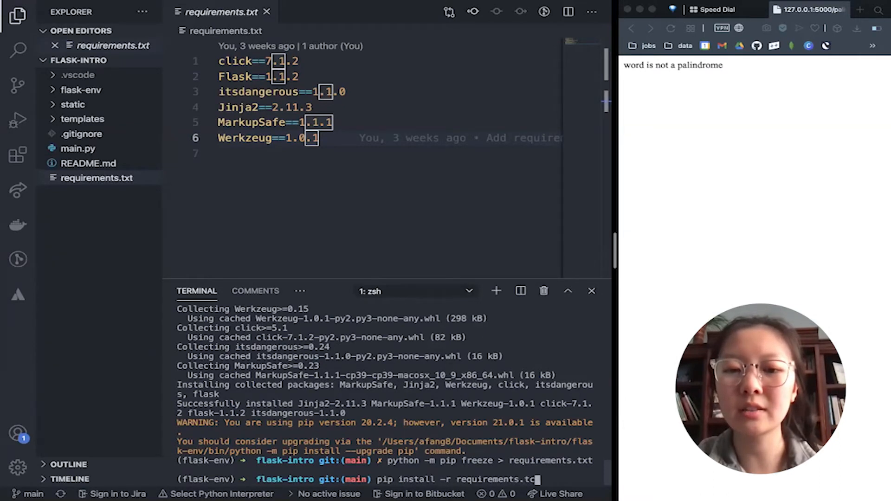
type("t")
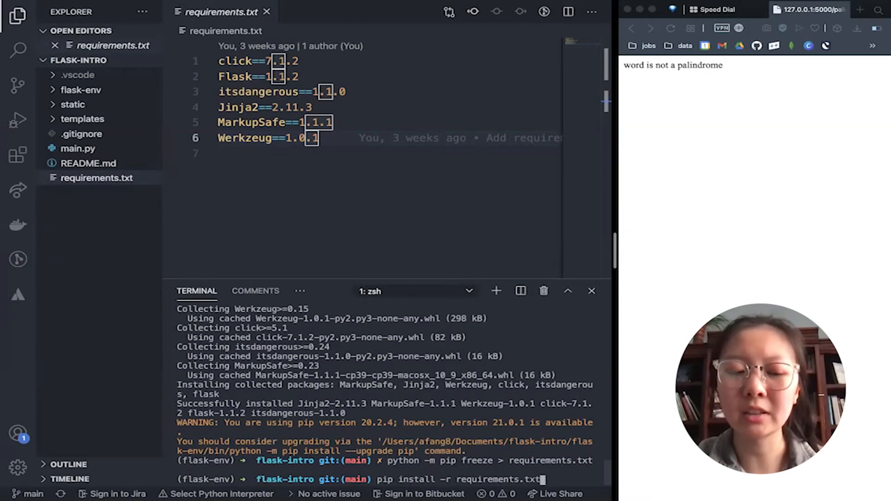
key("Return")
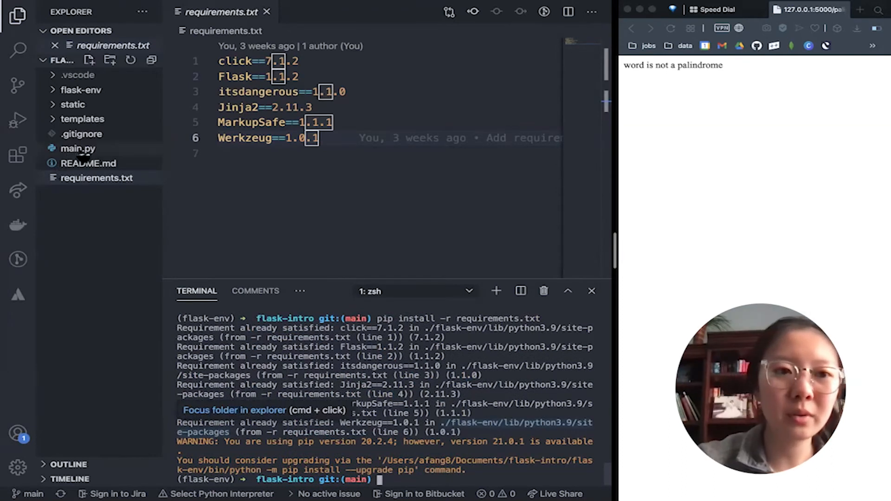
Step: Start the Flask server with python main.py and switch to the app in the browser
left_click(78, 148)
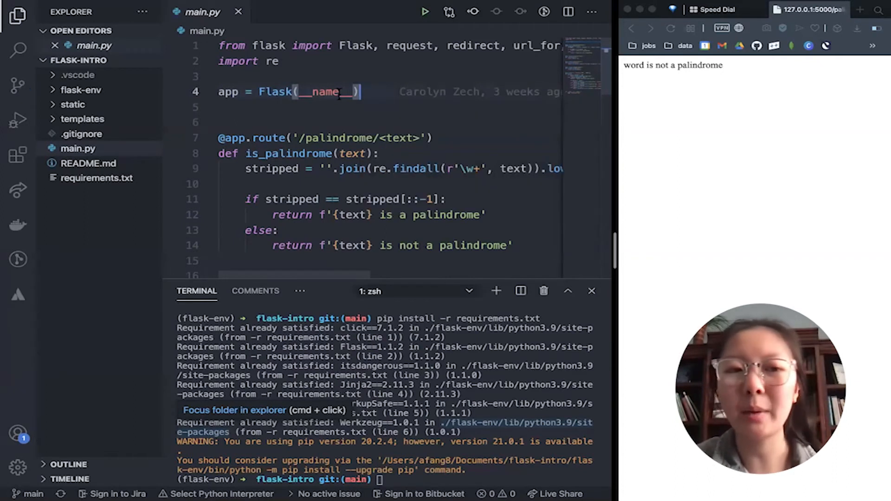
mouse_move(78, 149)
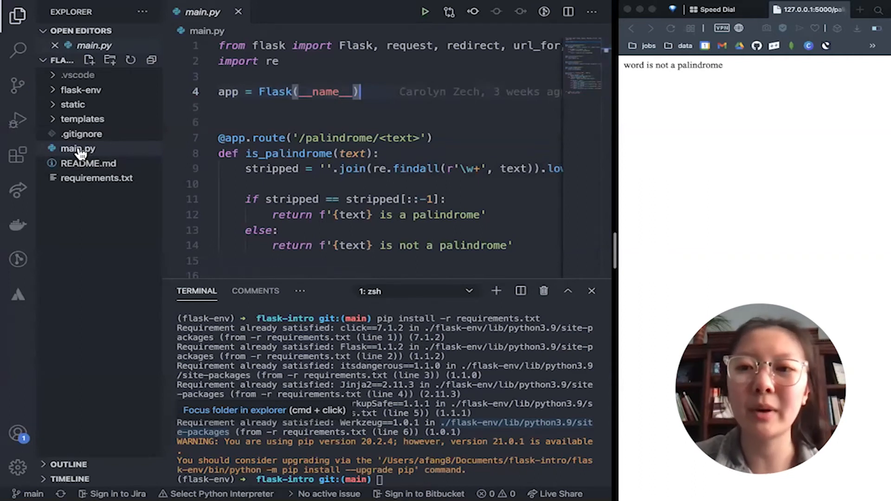
mouse_move(77, 148)
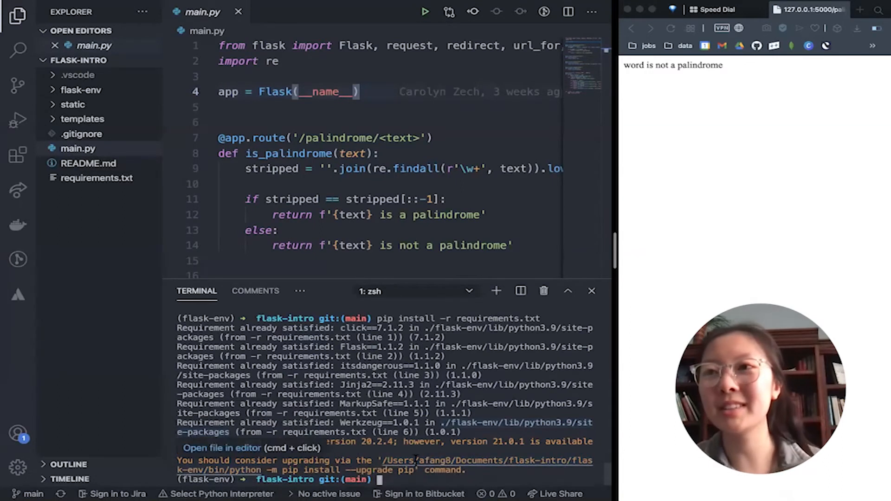
type("python")
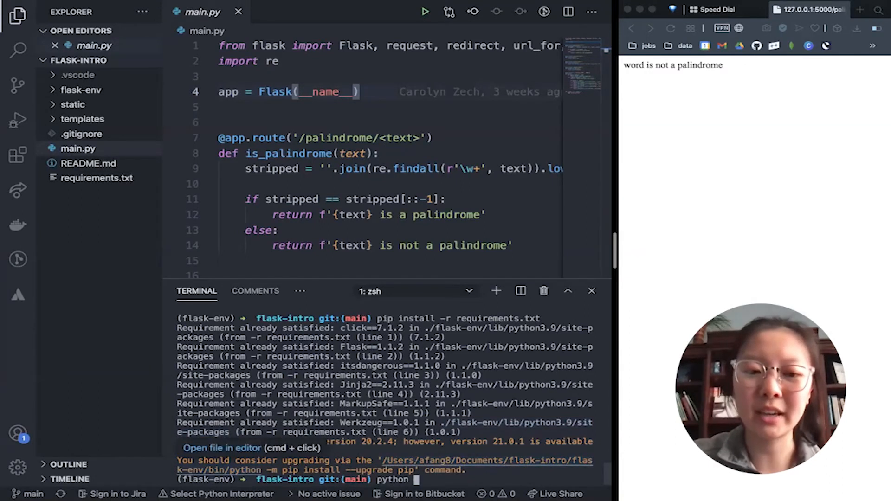
type("main")
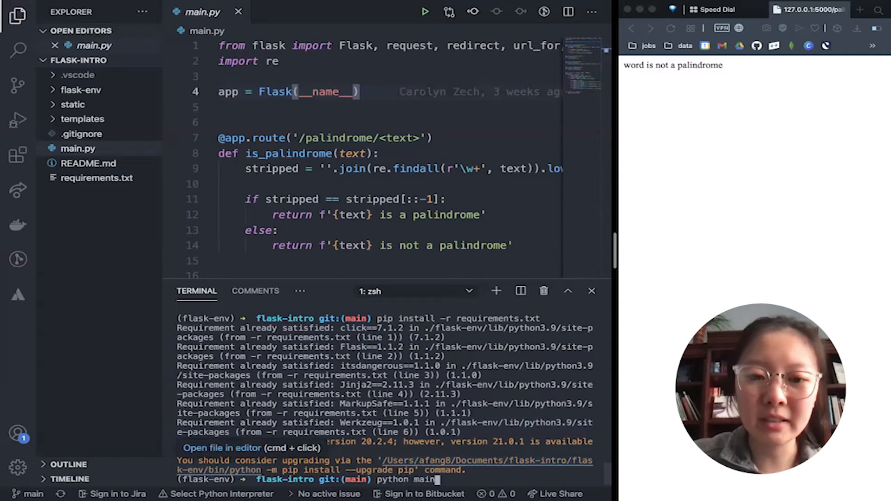
key("Return")
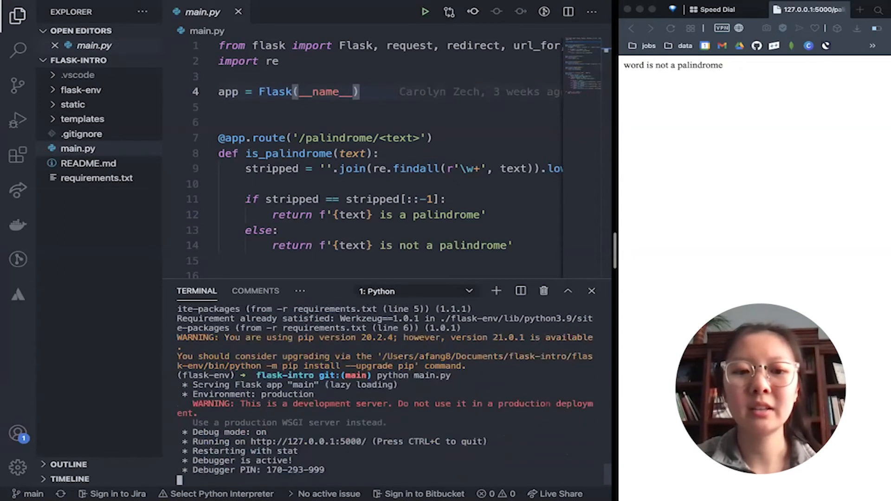
mouse_move(682, 71)
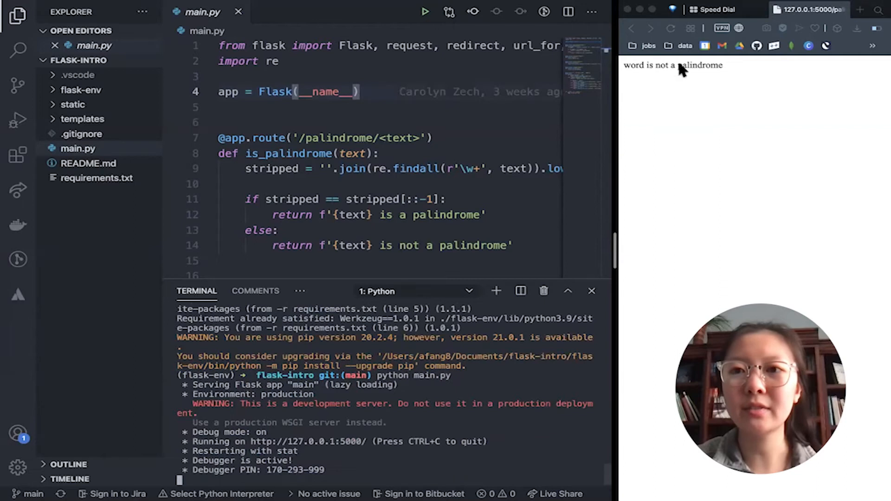
left_click(671, 29)
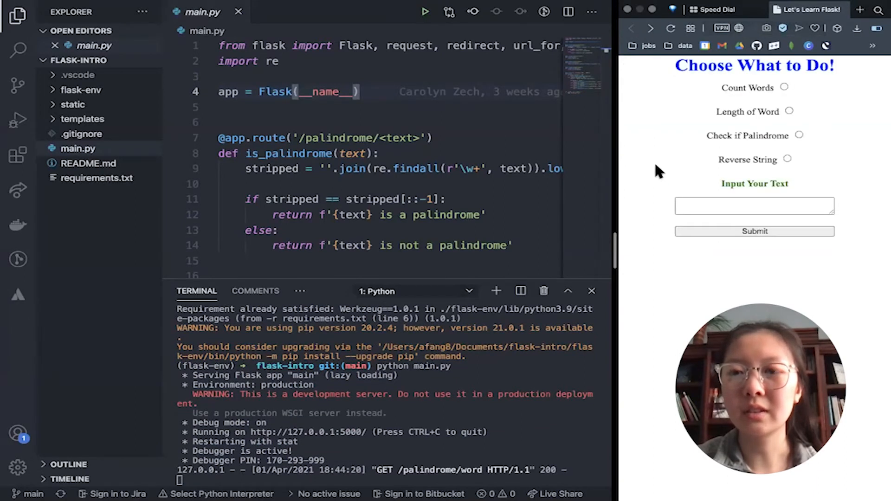
mouse_move(818, 113)
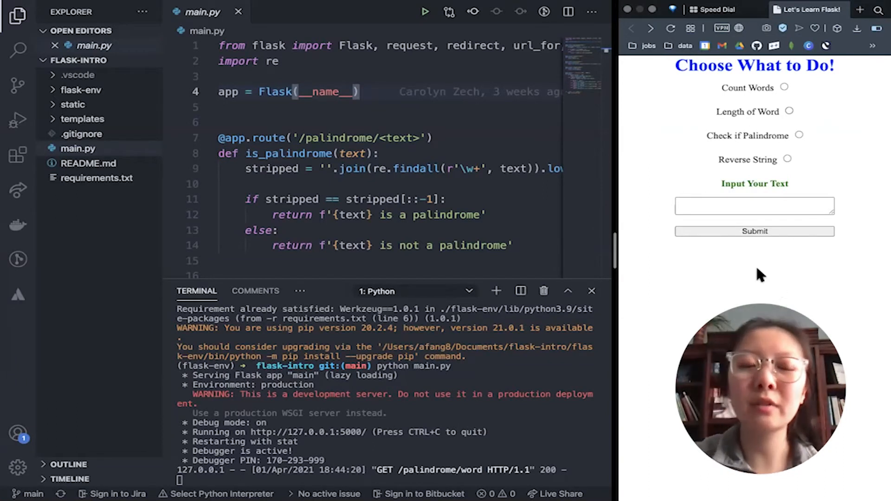
Step: Hide the Explorer sidebar so main.py's palindrome and reverse routes read in full
left_click(18, 15)
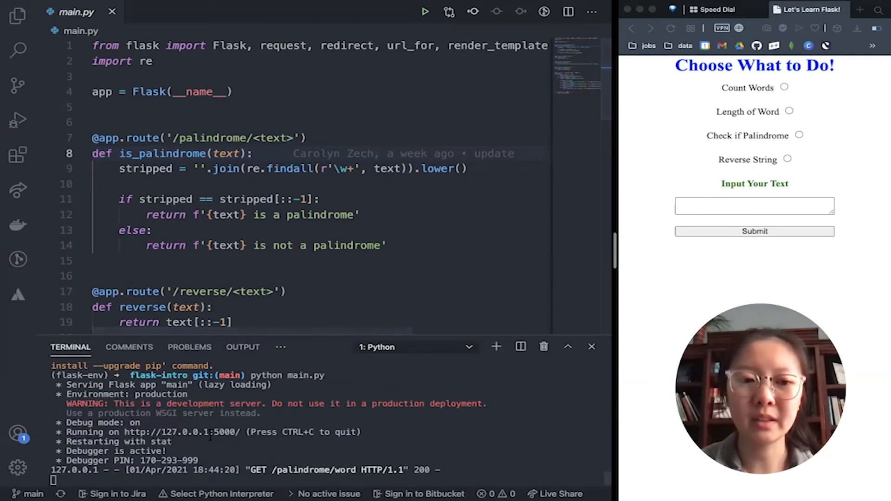
mouse_move(181, 432)
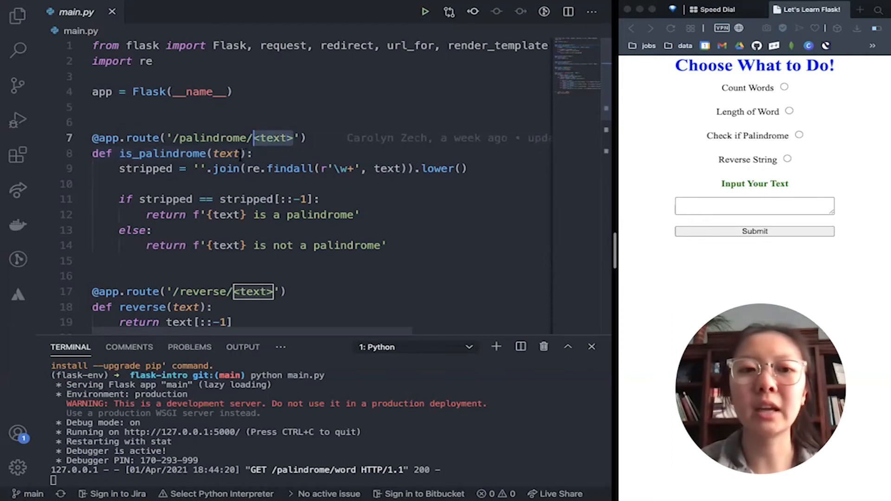
left_click(261, 153)
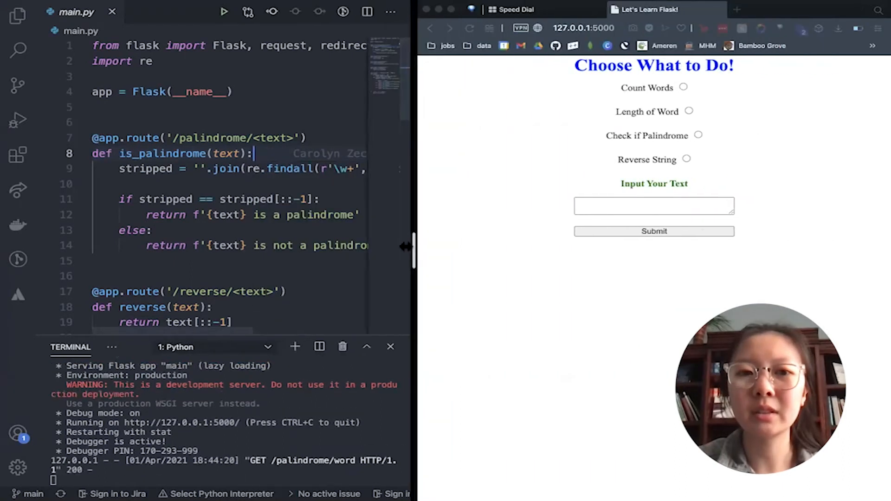
Step: Load 127.0.0.1:5000/palindrome/word, which reports word is not a palindrome
left_click(574, 28)
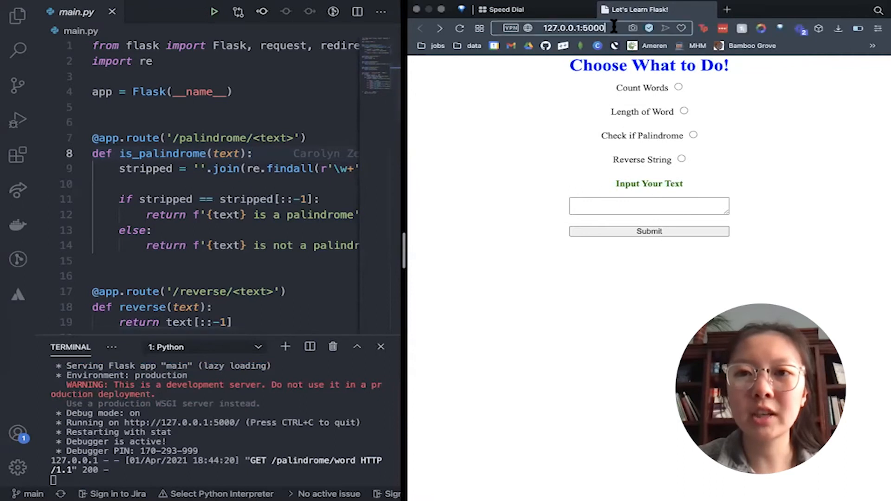
left_click(568, 27)
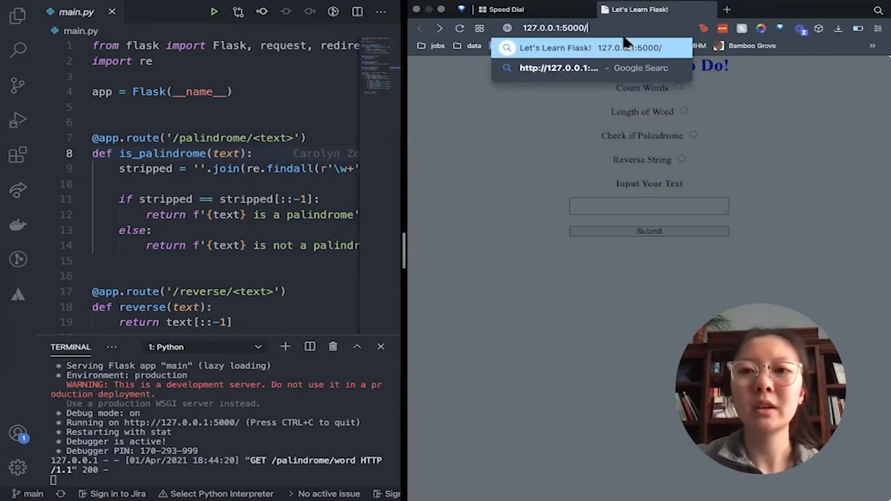
type("palindrome")
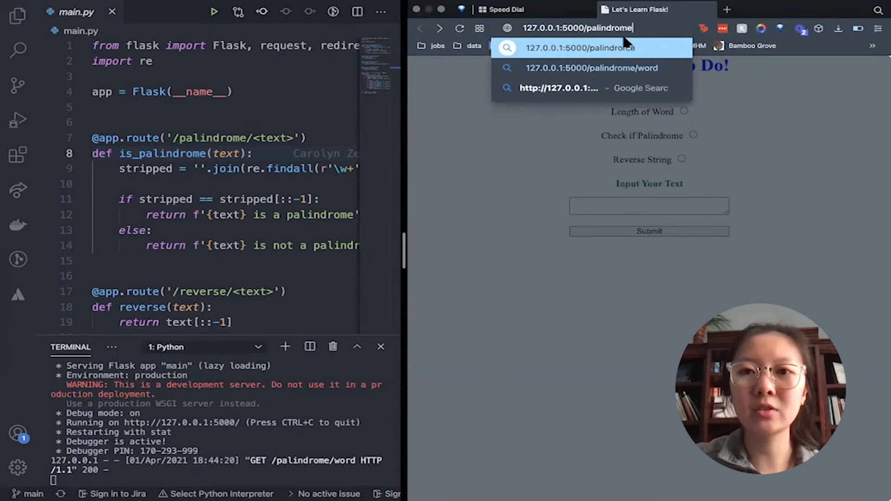
type("/word")
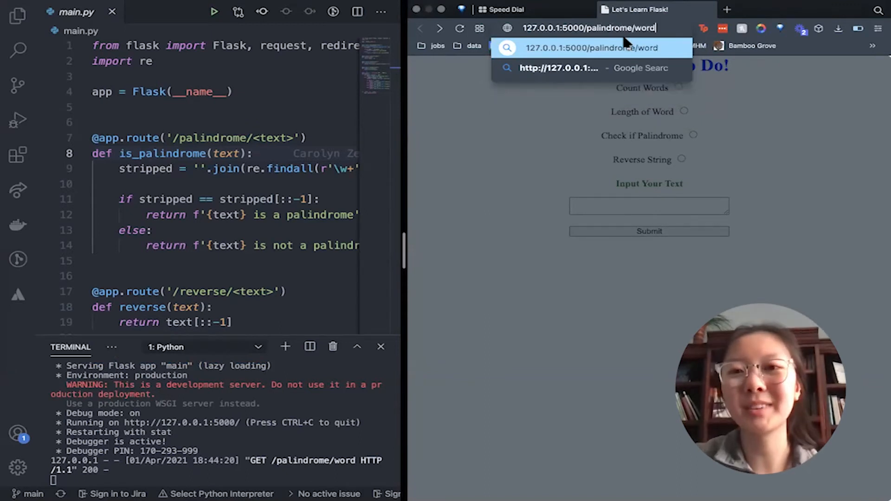
key("Return")
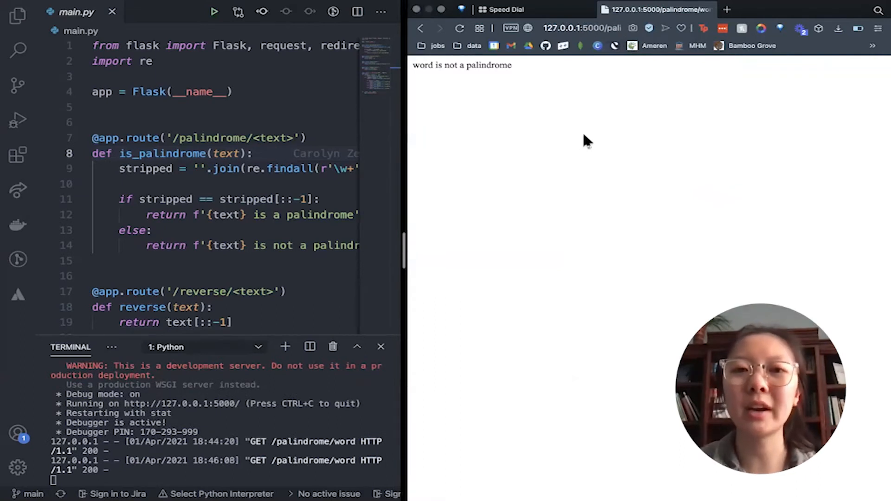
mouse_move(433, 79)
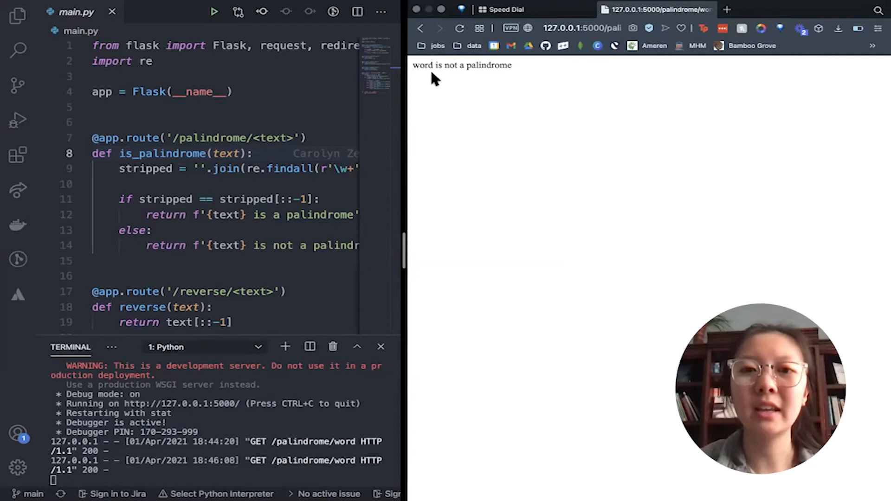
mouse_move(544, 78)
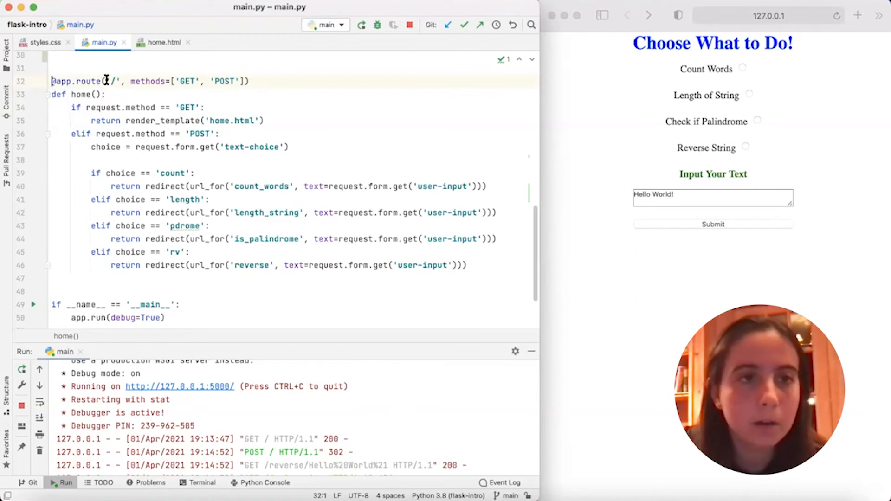
double_click(112, 81)
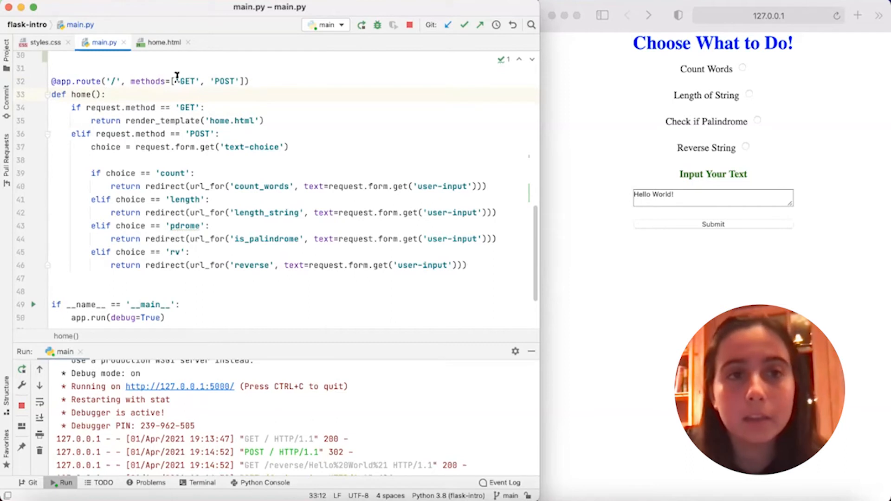
mouse_move(203, 76)
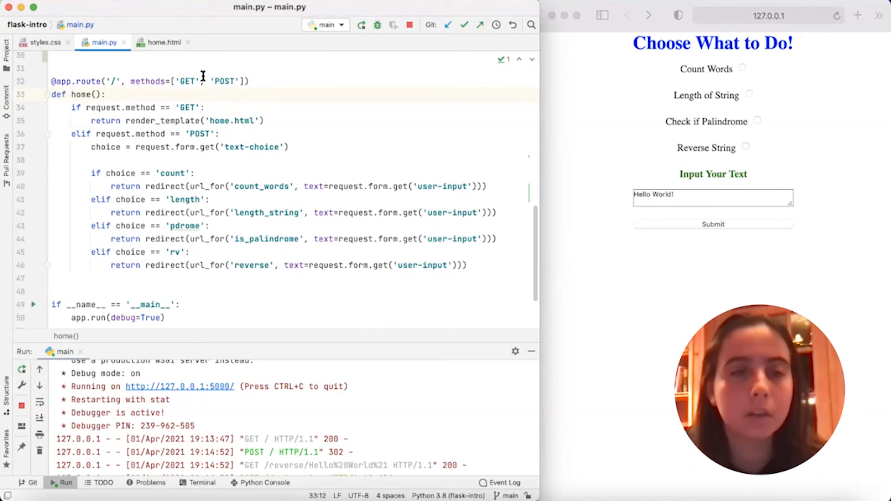
mouse_move(188, 80)
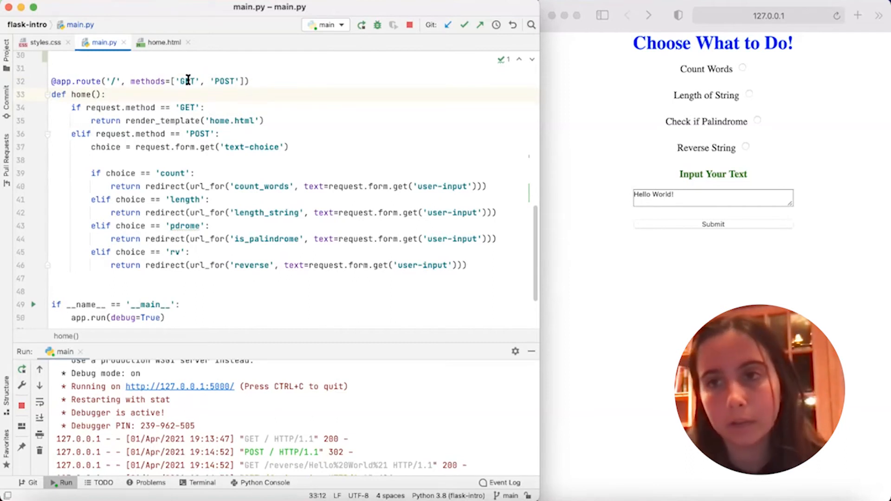
mouse_move(397, 238)
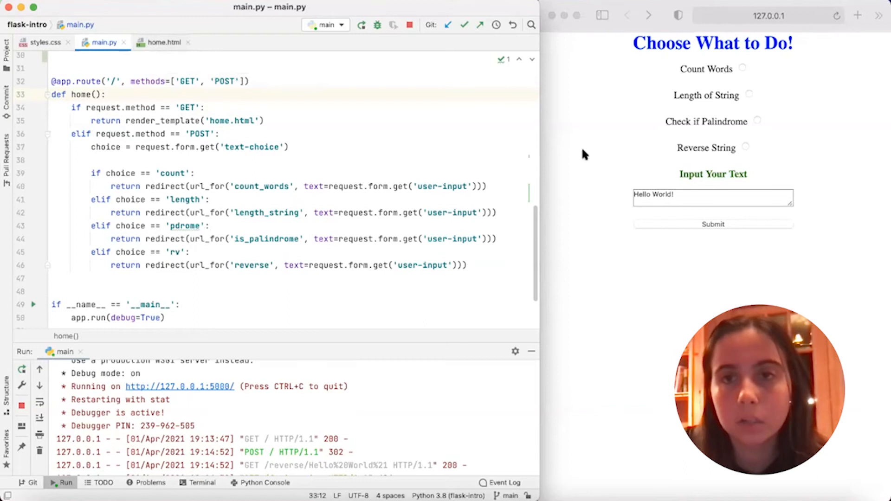
mouse_move(230, 89)
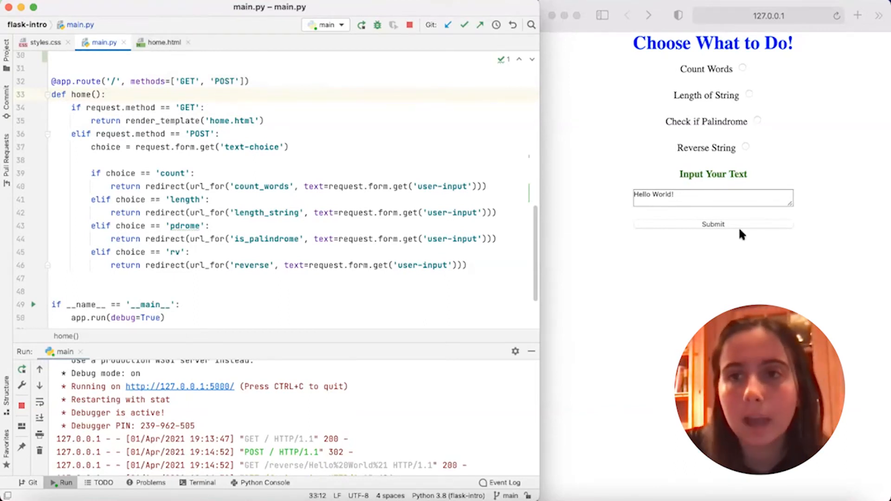
mouse_move(650, 272)
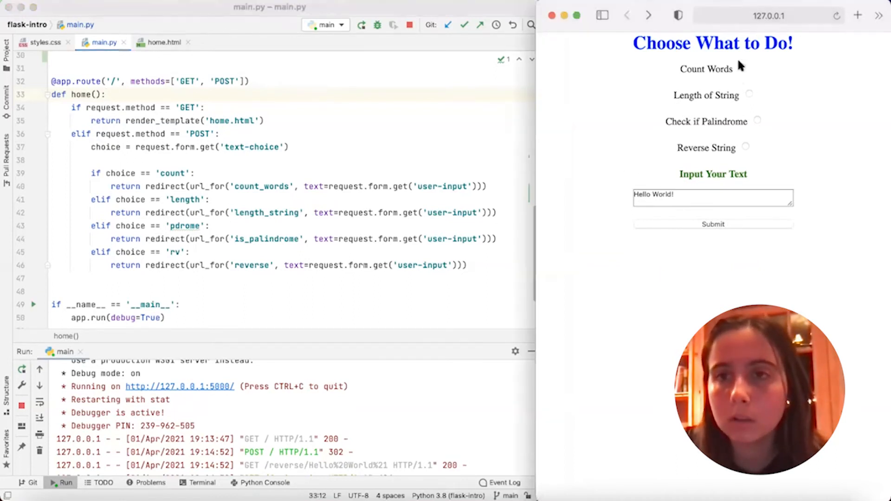
mouse_move(661, 230)
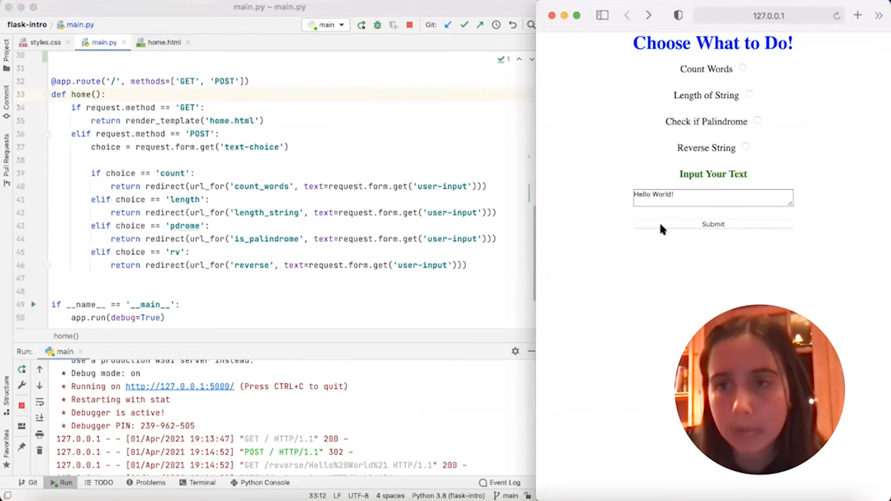
mouse_move(596, 278)
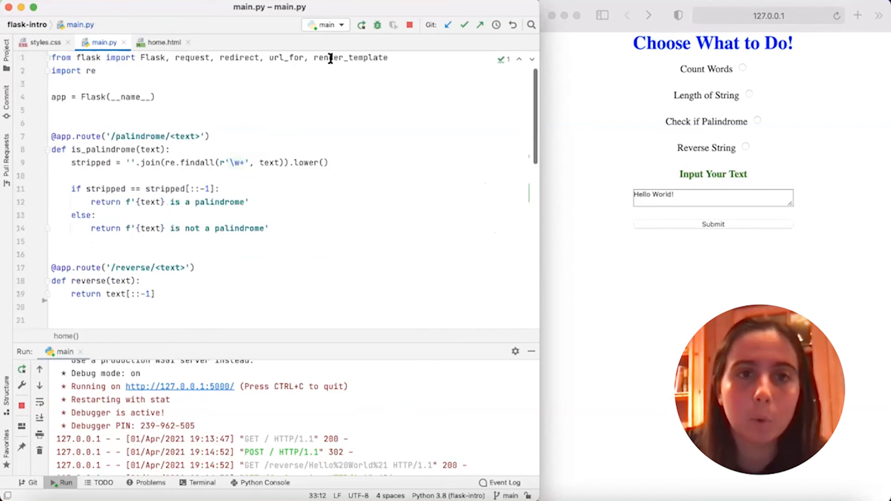
scroll("down", 3)
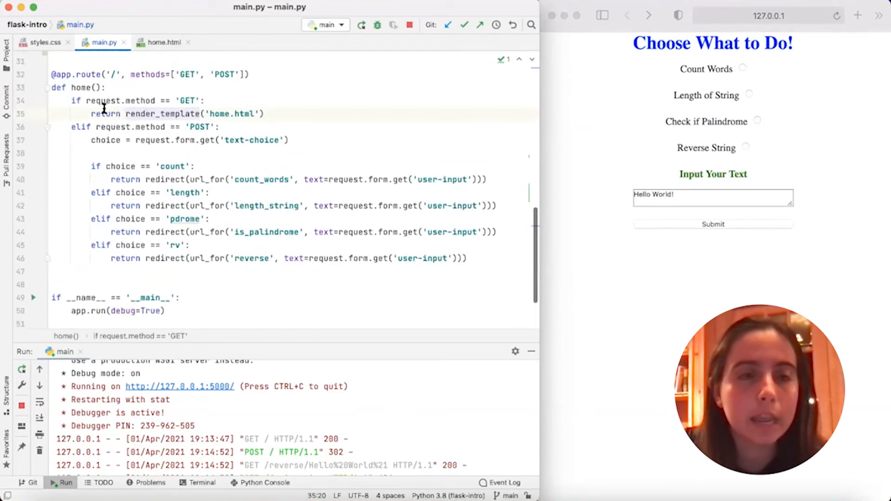
mouse_move(163, 42)
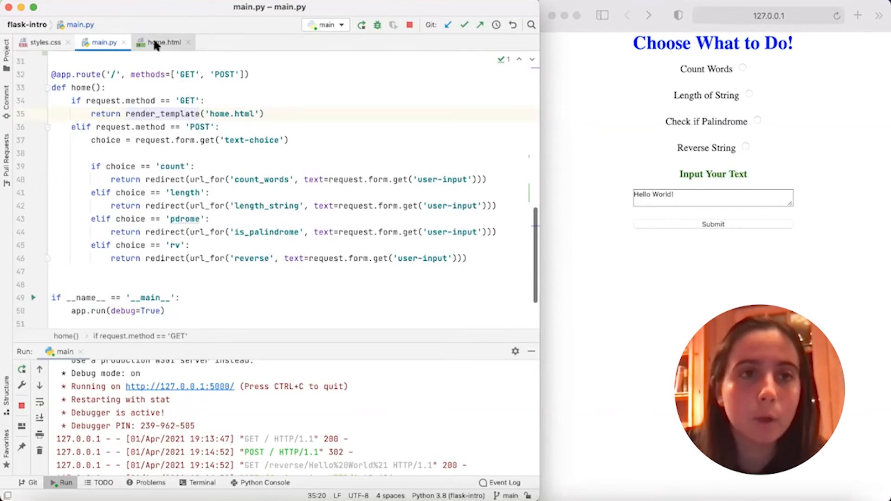
left_click(162, 42)
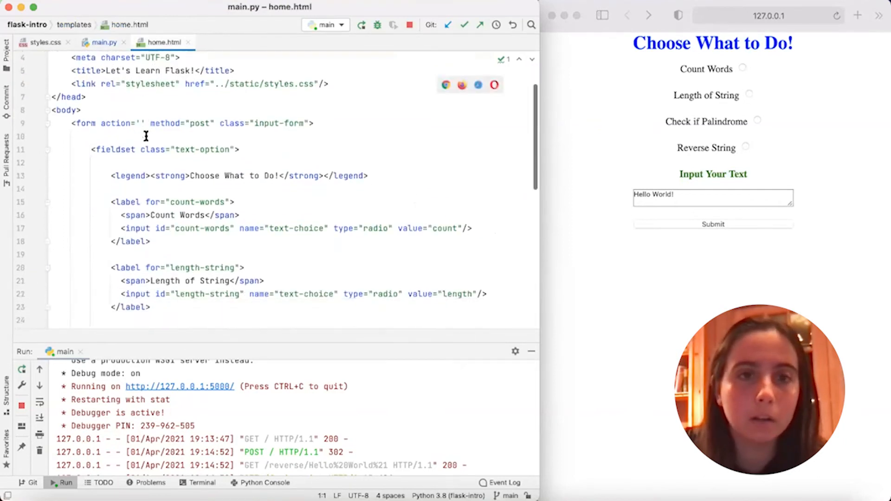
scroll("up", 3)
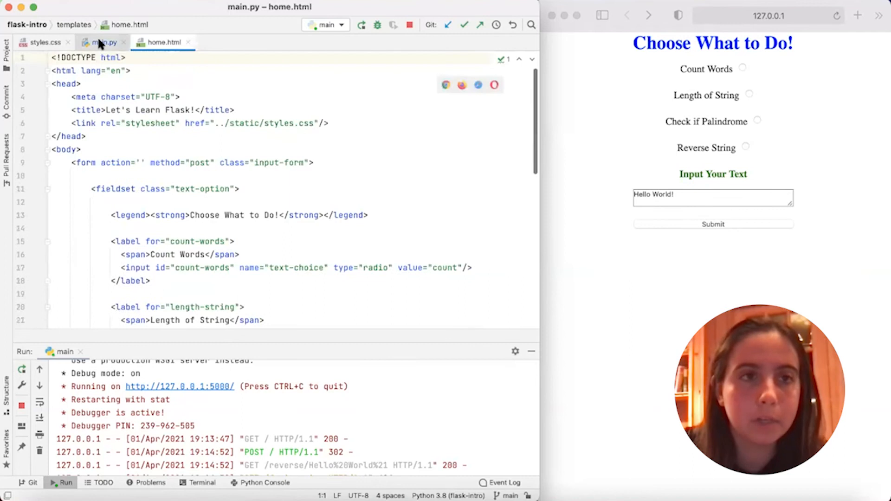
left_click(103, 42)
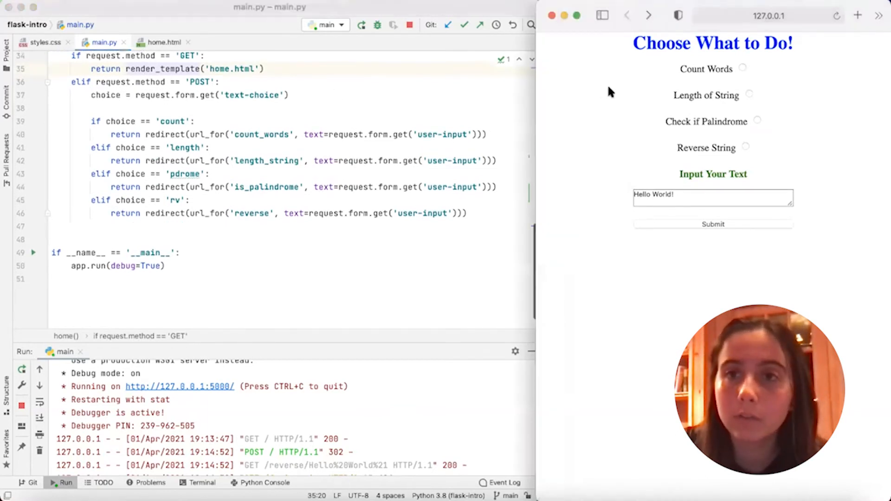
mouse_move(799, 81)
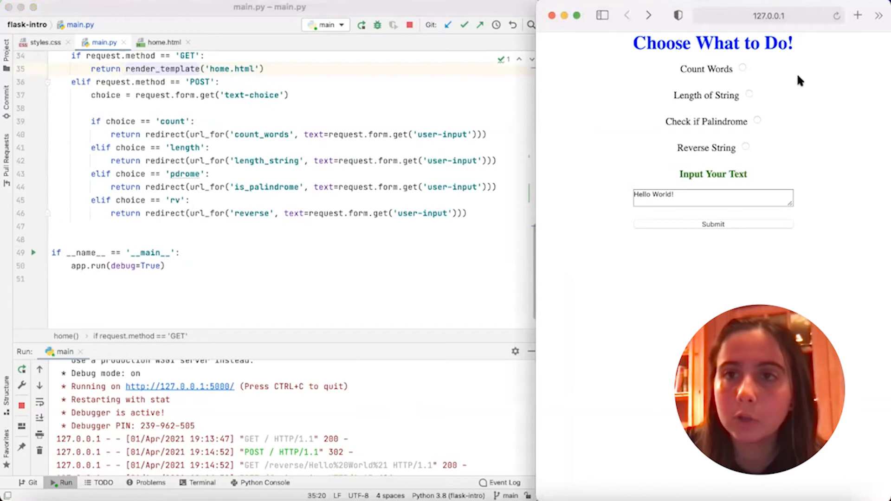
mouse_move(757, 112)
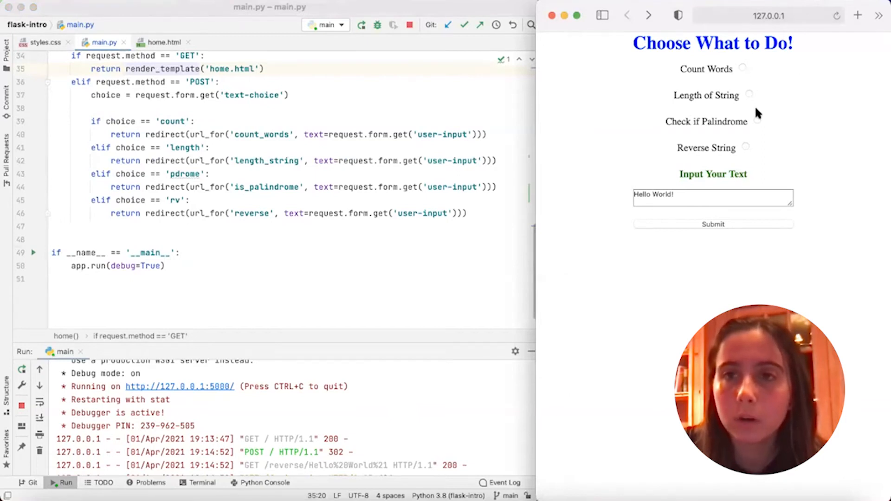
left_click(208, 108)
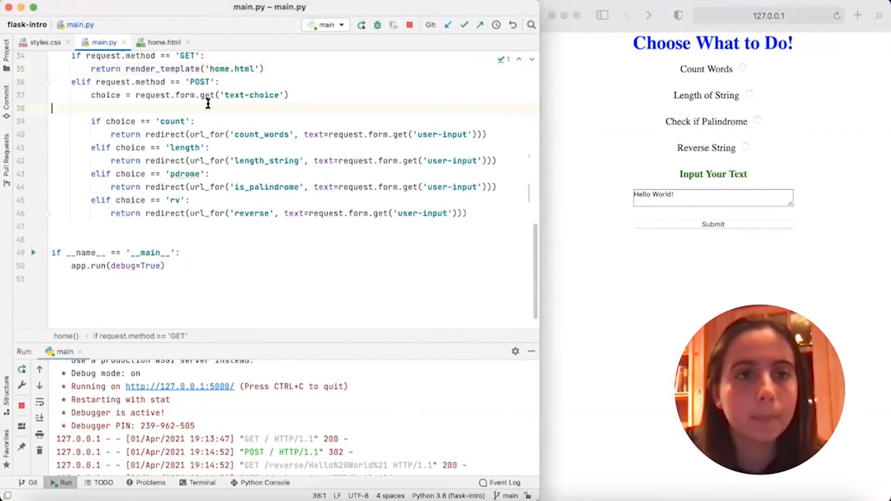
left_click(136, 100)
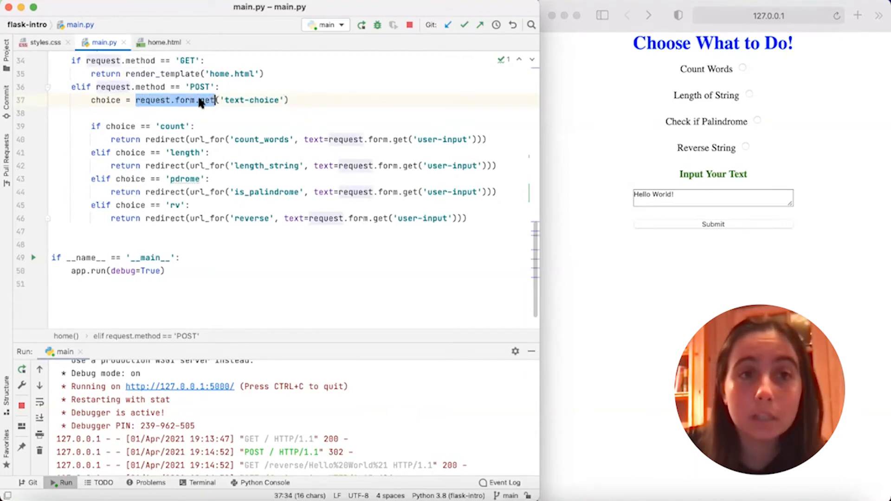
left_click(163, 42)
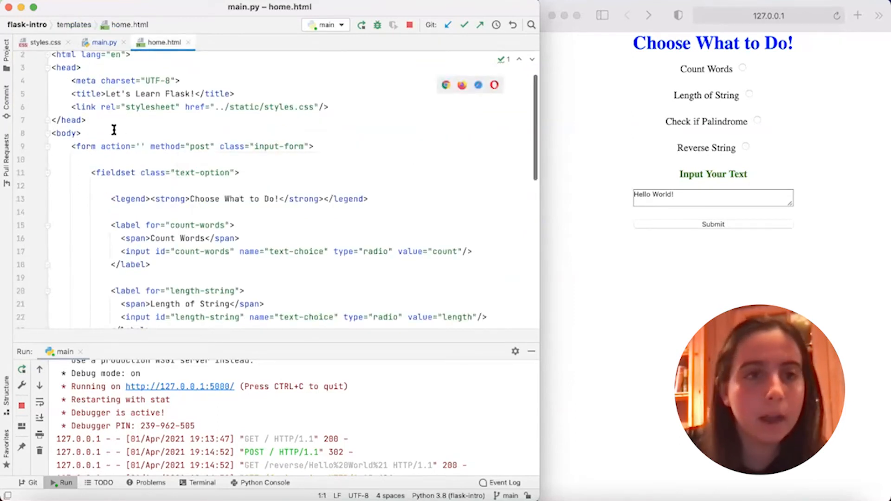
scroll("down", 3)
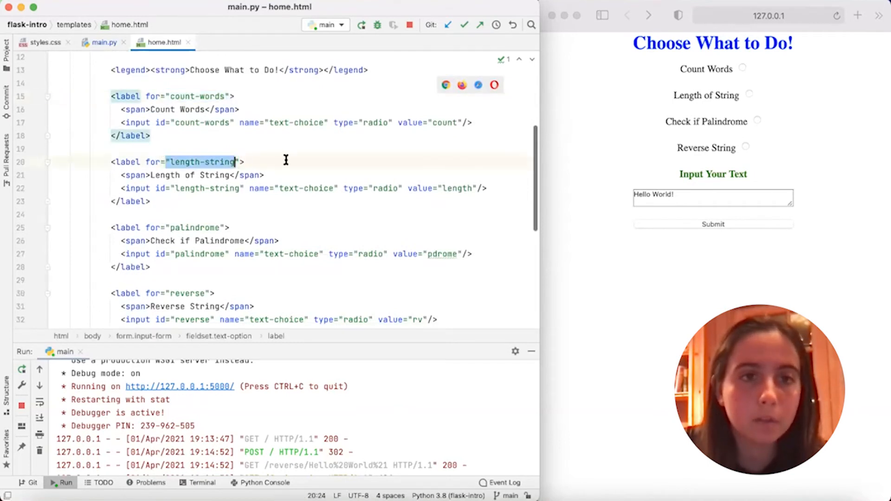
left_click(189, 227)
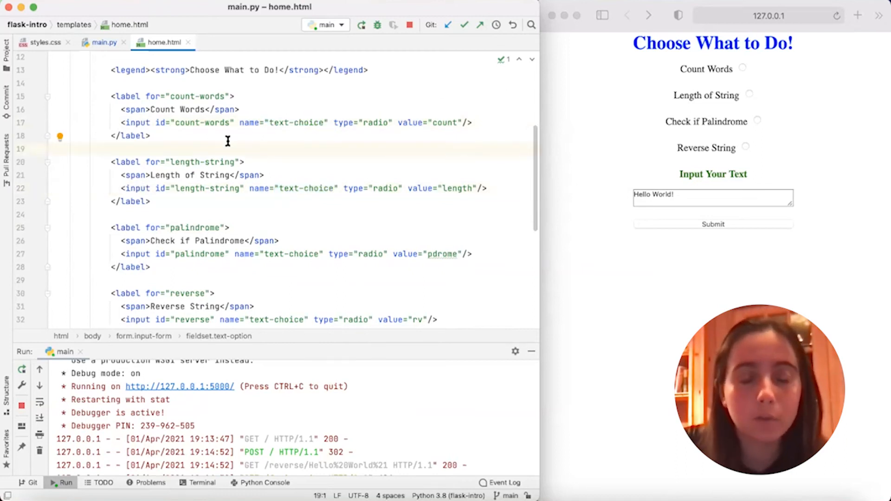
mouse_move(258, 122)
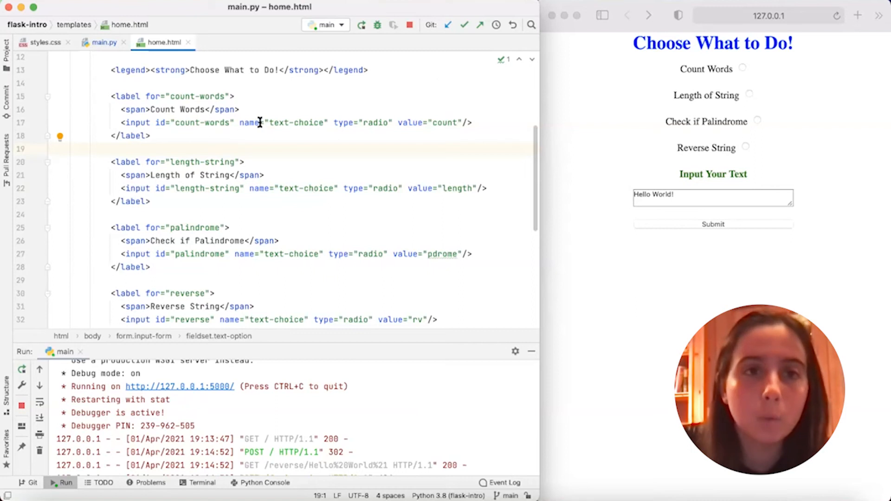
double_click(296, 123)
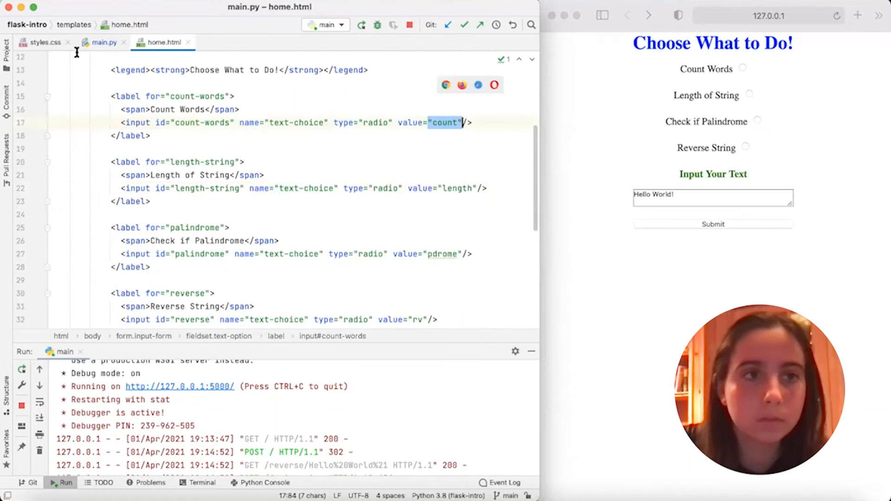
left_click(105, 42)
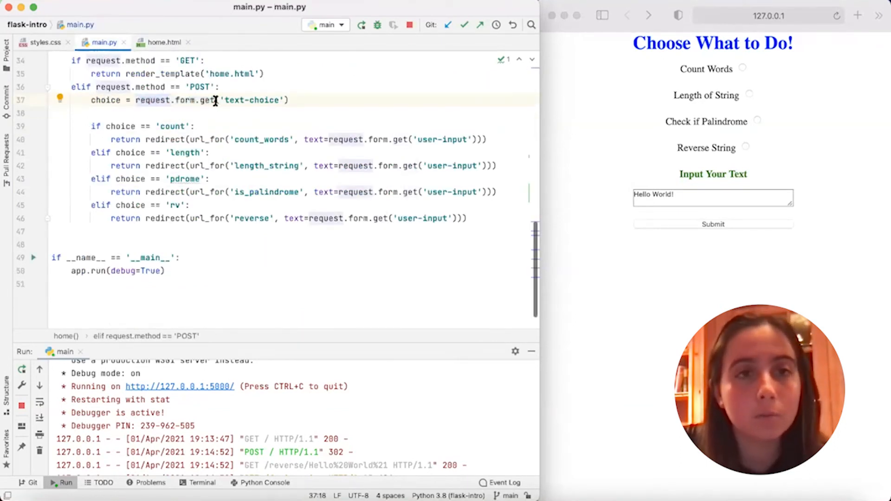
mouse_move(771, 85)
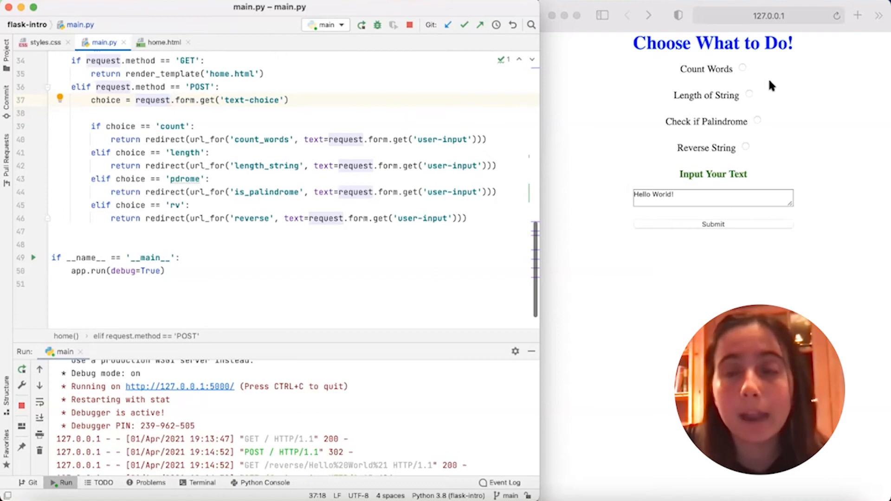
mouse_move(168, 54)
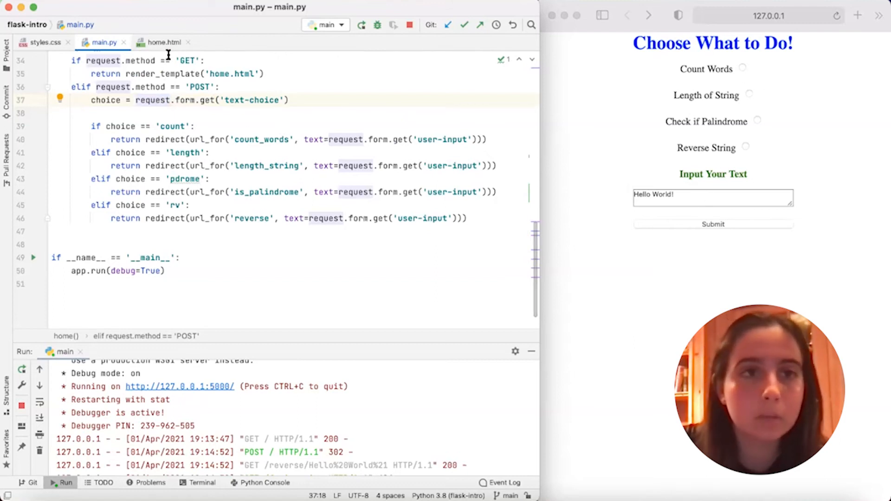
left_click(163, 42)
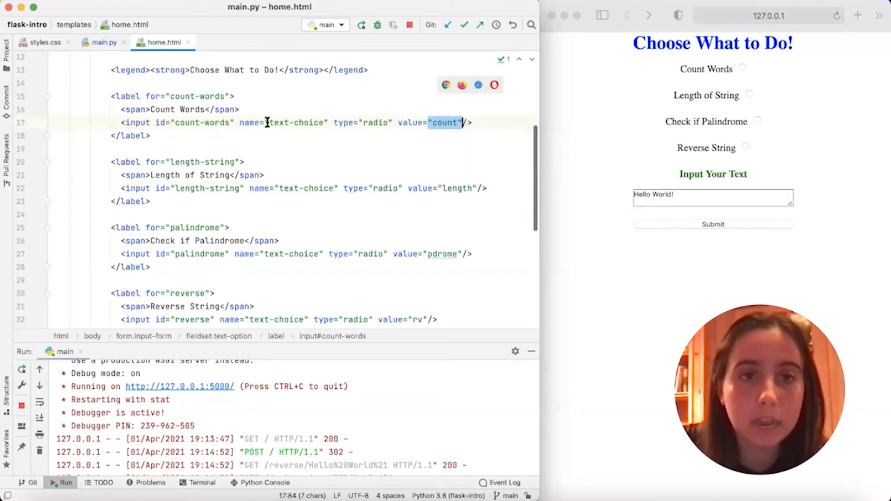
left_click(104, 42)
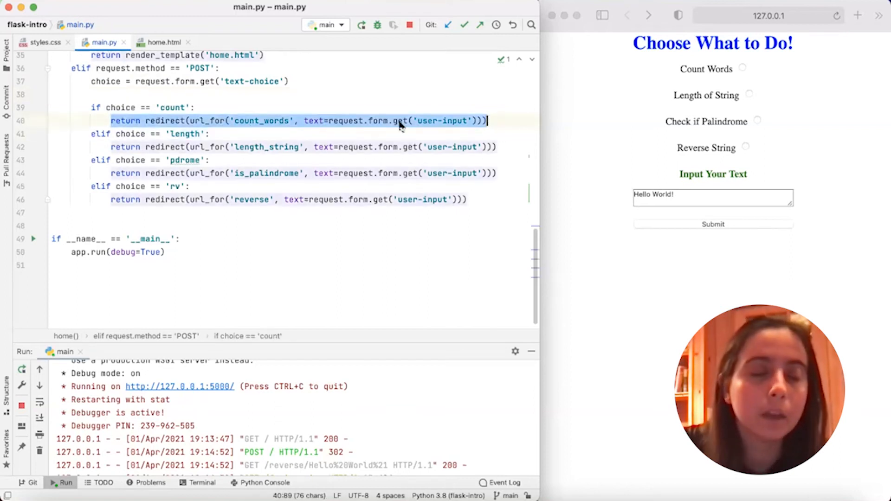
left_click(248, 120)
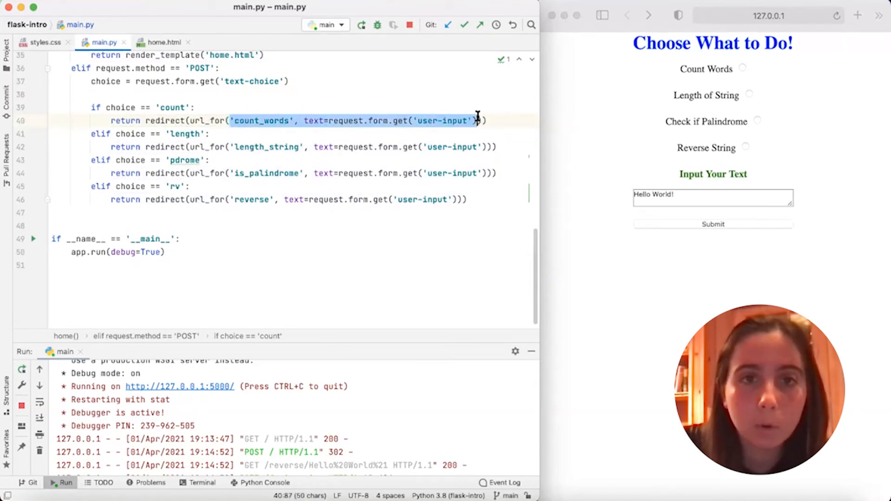
mouse_move(351, 121)
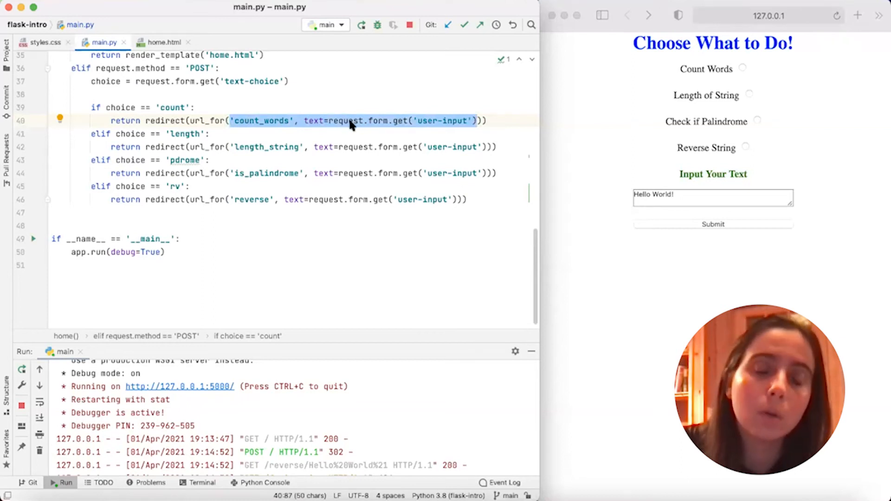
mouse_move(440, 124)
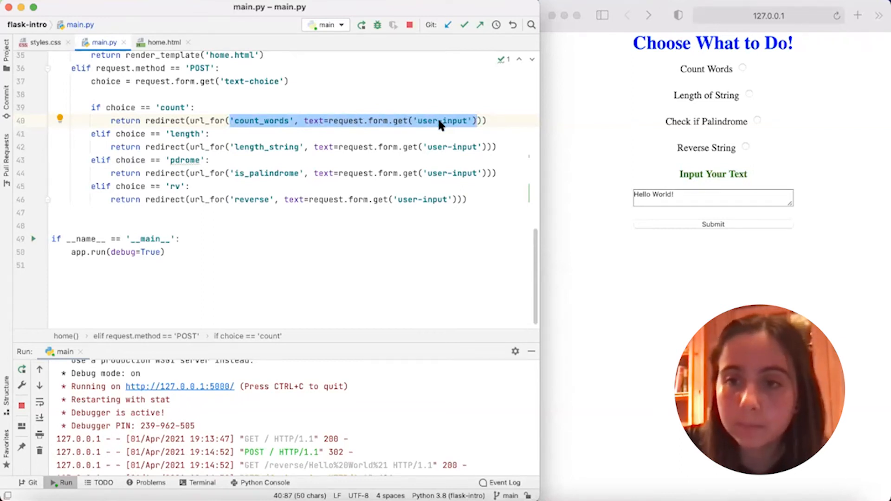
Step: Highlight the count_words endpoint in the redirect and its function definition in main.py
left_click(245, 121)
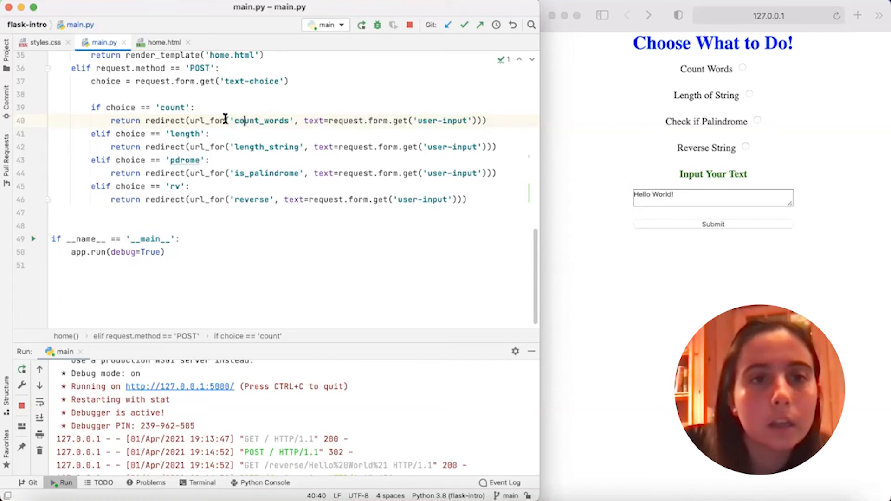
double_click(260, 121)
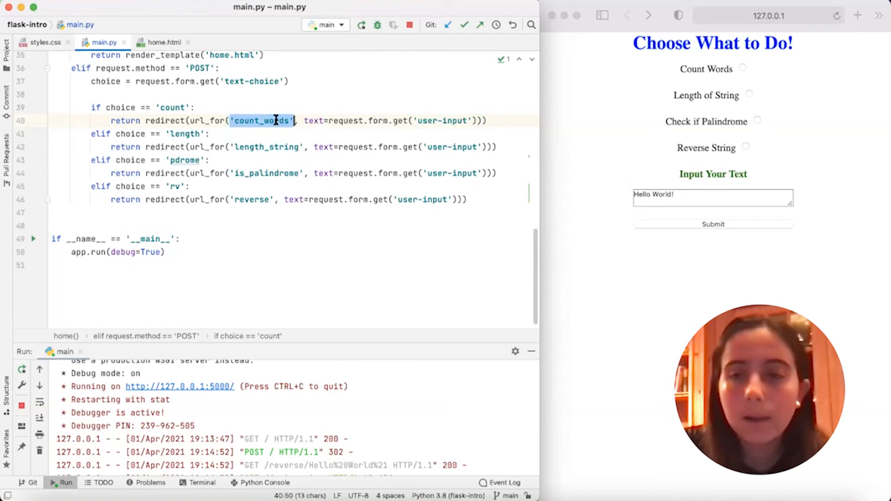
scroll("up", 3)
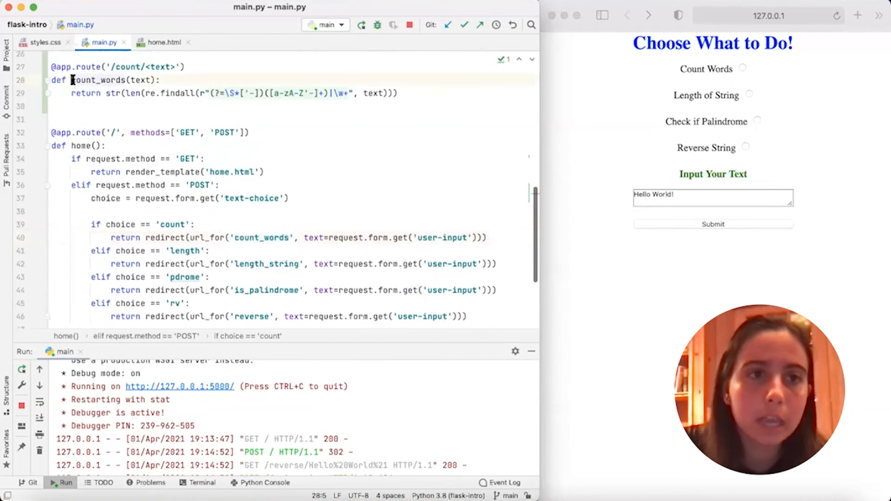
double_click(98, 79)
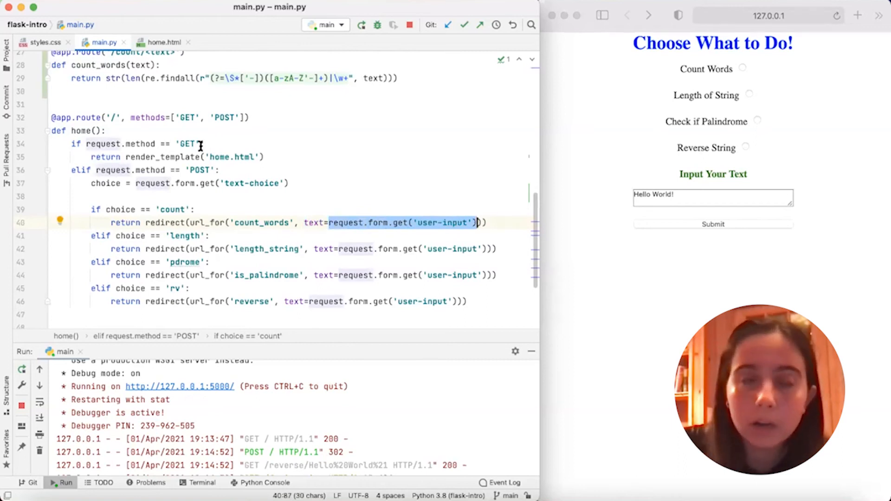
Step: Highlight the user-input form lookup in count_words and switch to the home.html template
left_click(329, 222)
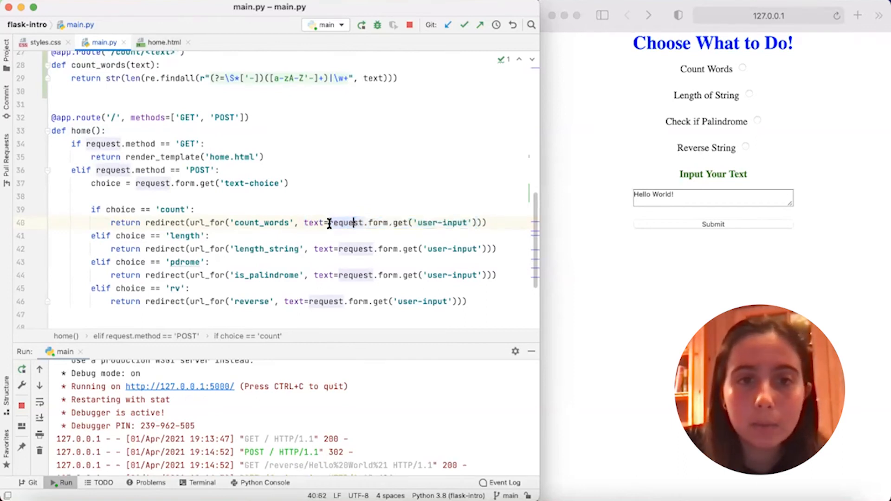
double_click(367, 222)
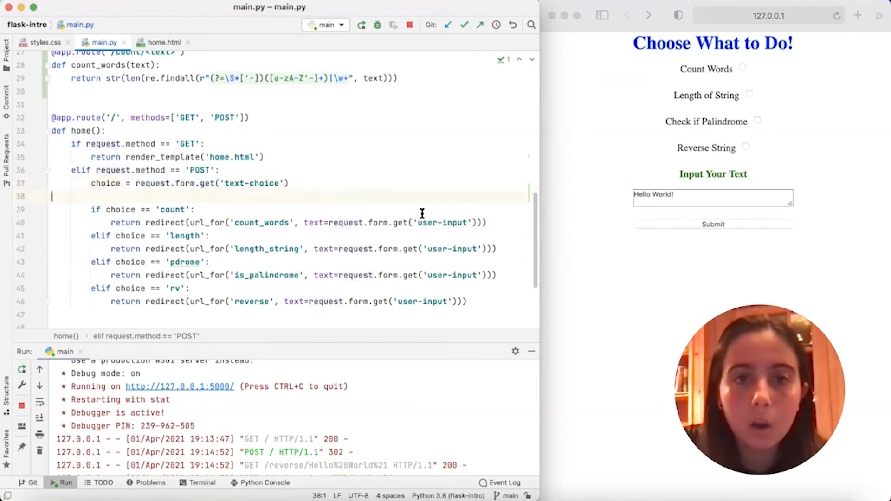
double_click(437, 223)
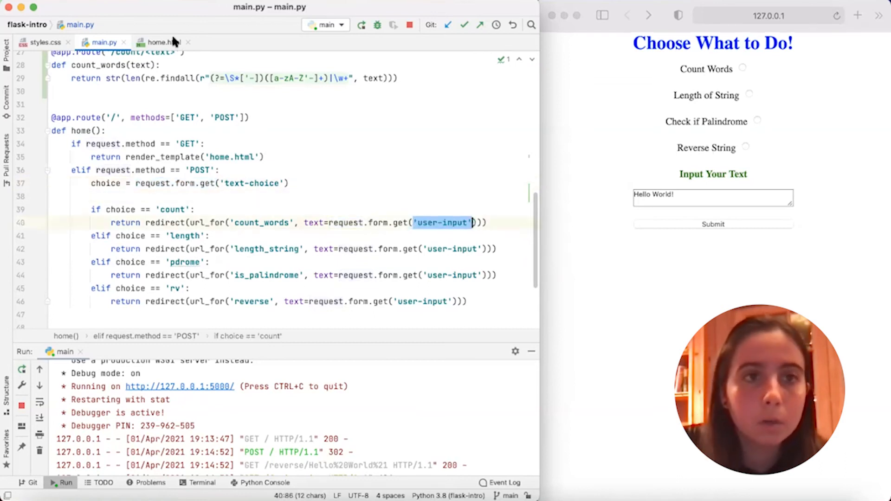
left_click(161, 42)
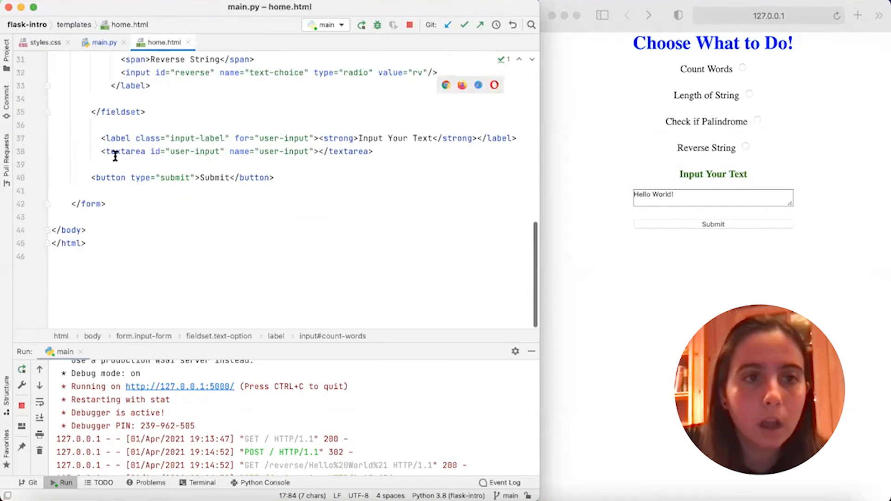
Step: Highlight the user-input textarea in home.html and return to main.py
double_click(124, 151)
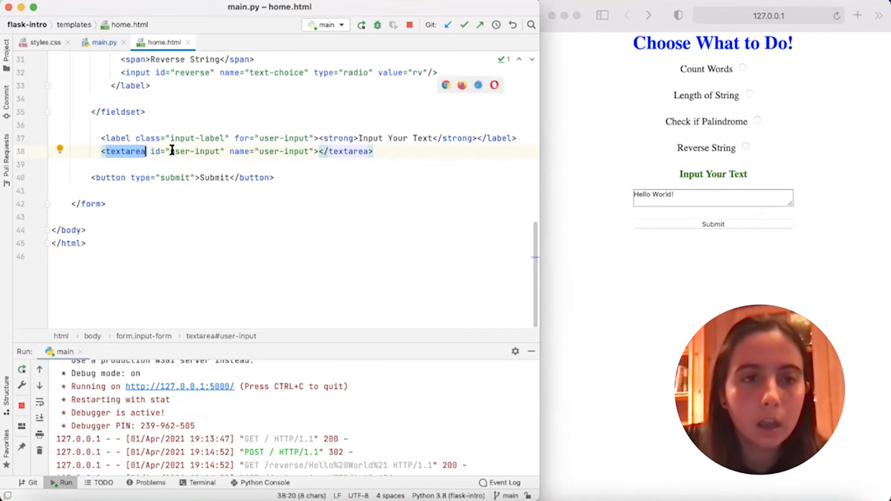
double_click(195, 151)
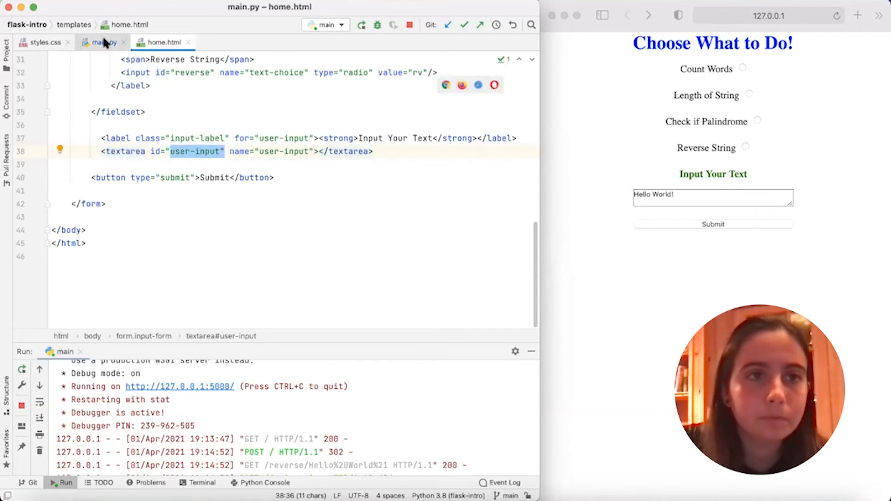
left_click(104, 41)
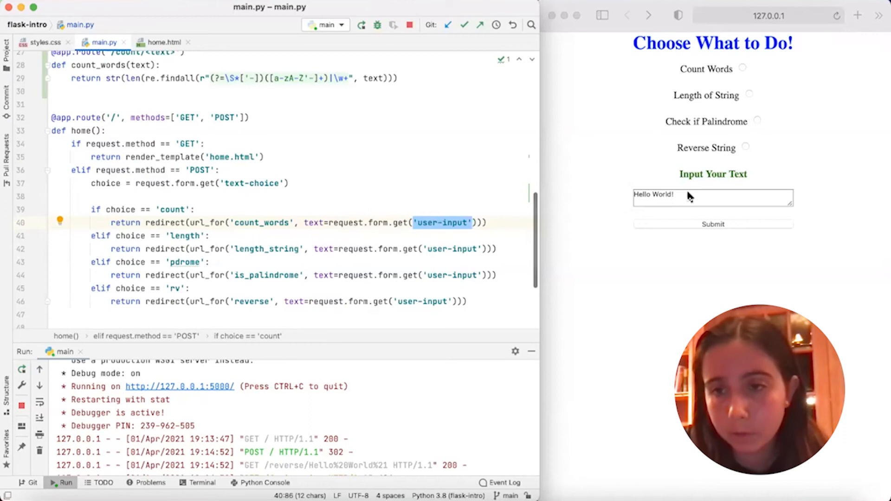
mouse_move(354, 214)
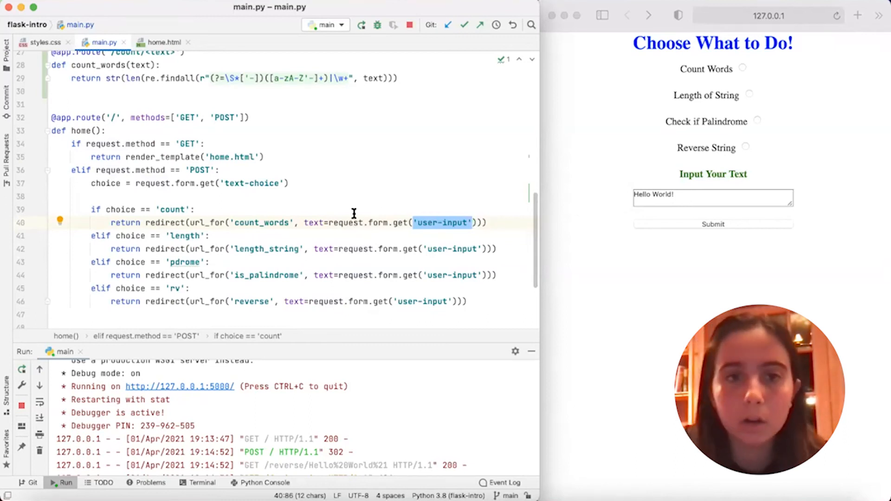
Step: Highlight the count branch's redirect to count_words with its text argument in main.py
left_click(195, 210)
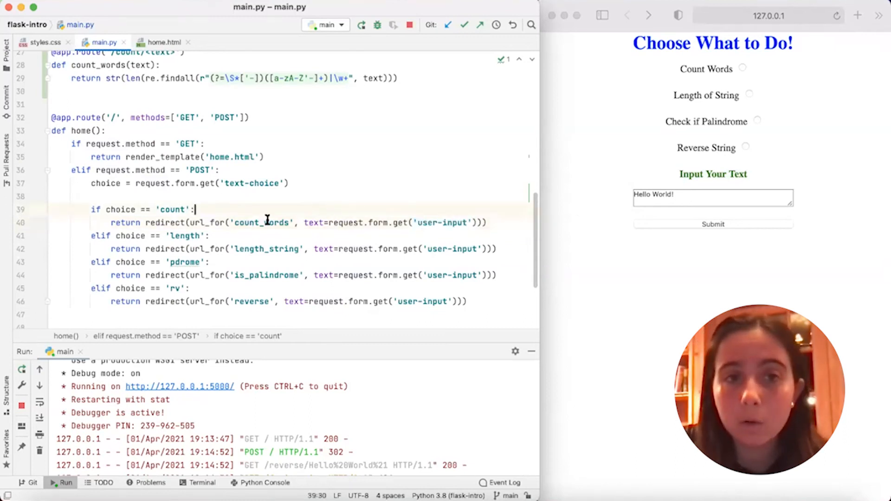
double_click(313, 222)
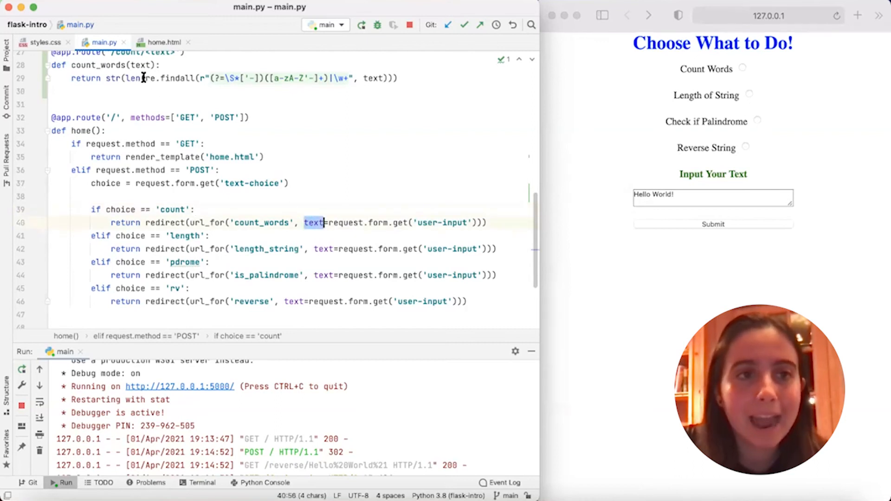
double_click(261, 222)
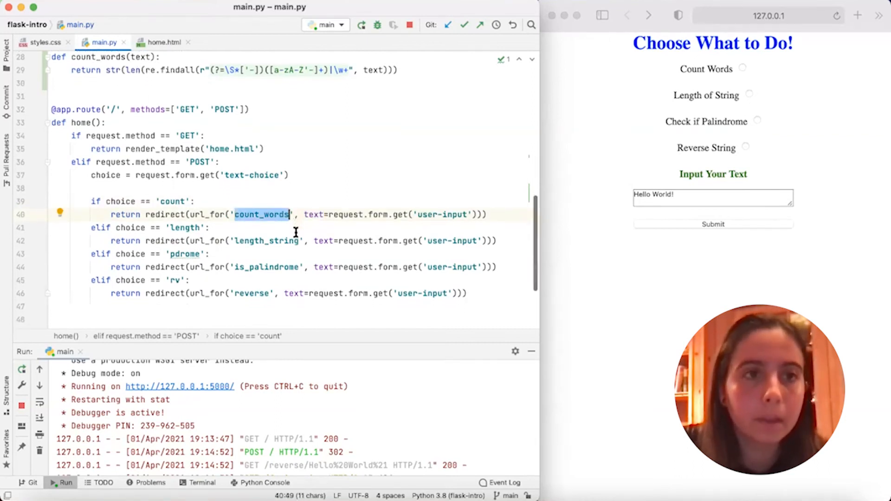
scroll("up", 3)
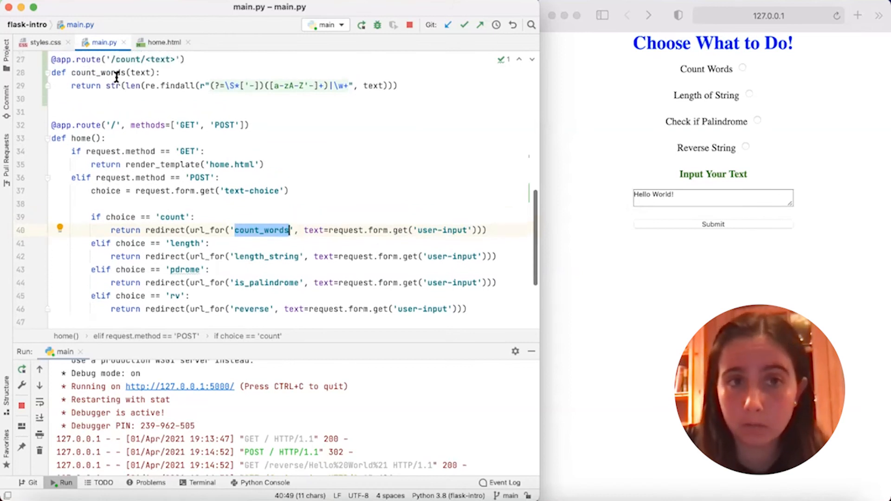
scroll("up", 3)
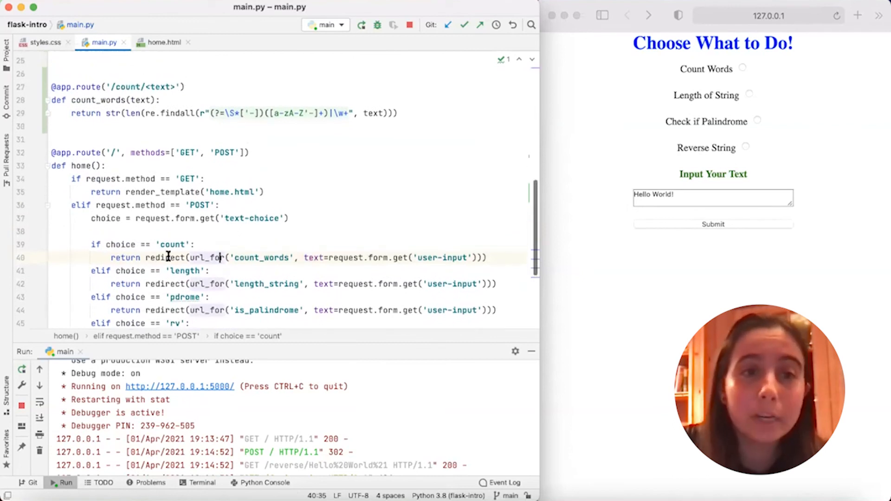
double_click(164, 257)
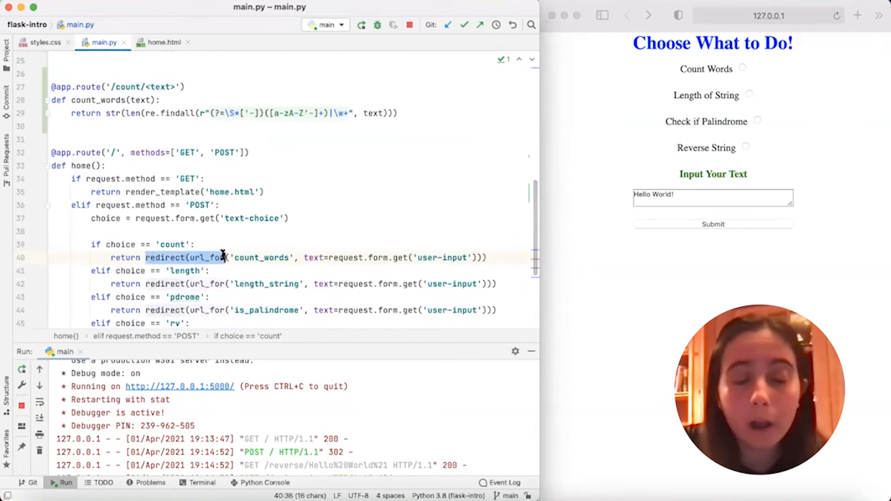
scroll("up", 3)
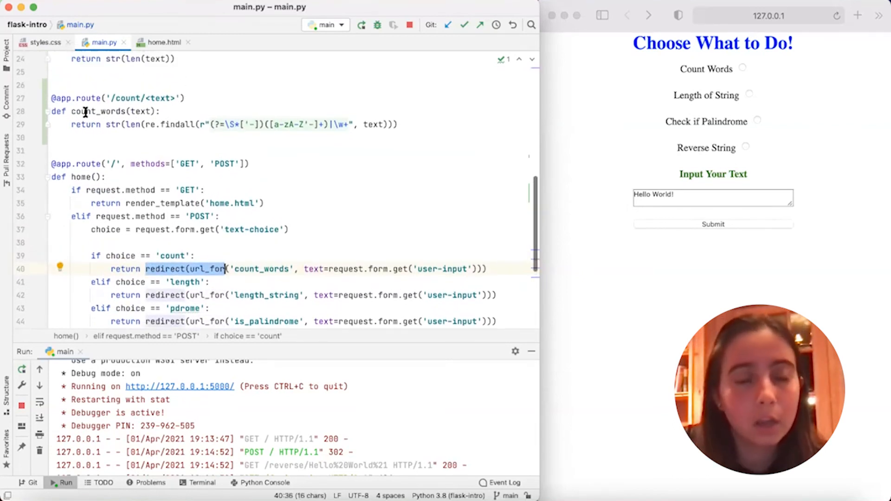
scroll("up", 3)
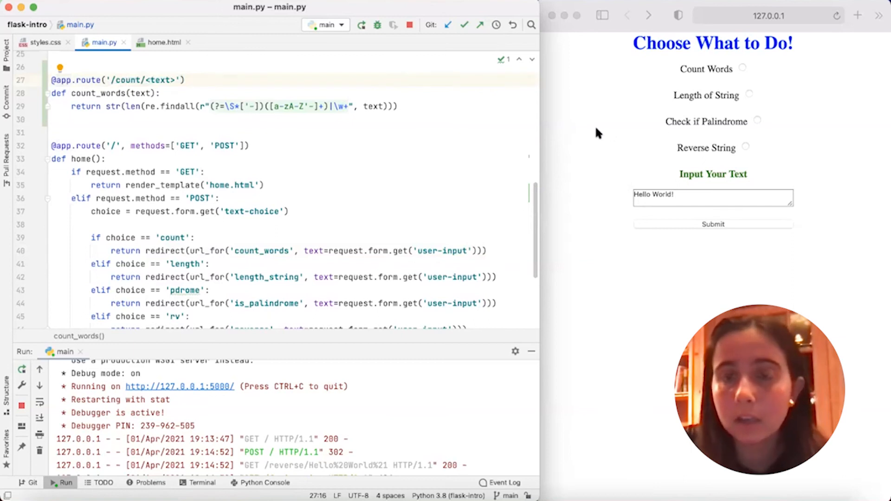
Step: Submit Hello World! with Count Words, get 2 at /count/Hello%20World%21, then return to main.py
left_click(749, 69)
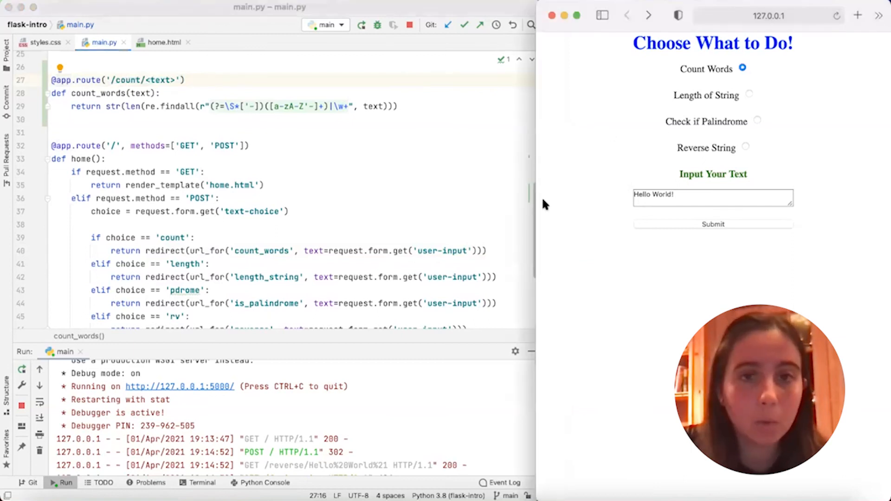
left_click(713, 224)
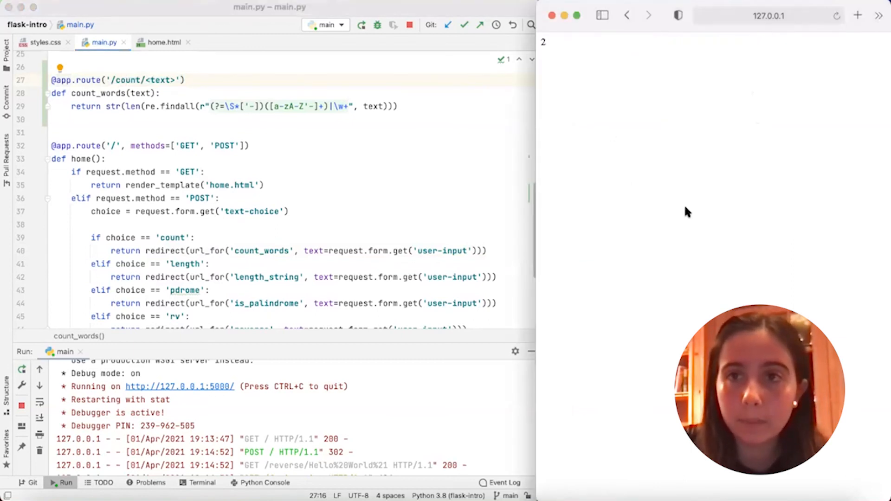
left_click(769, 15)
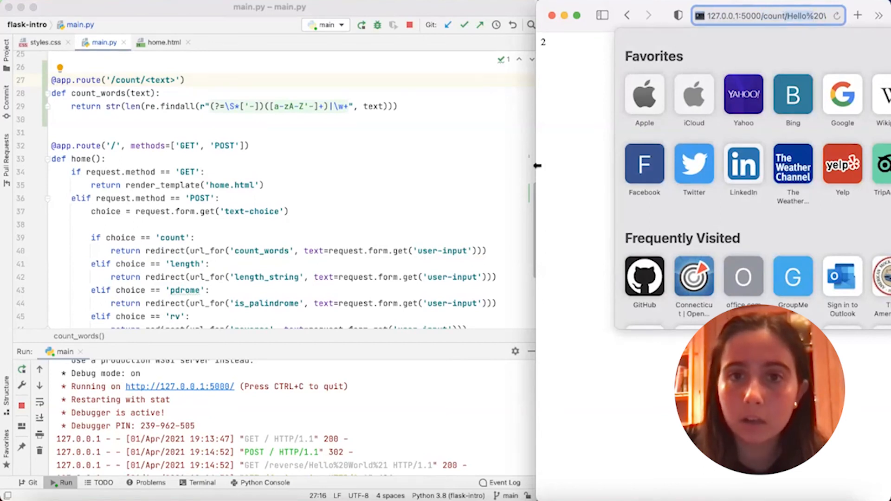
left_click(648, 16)
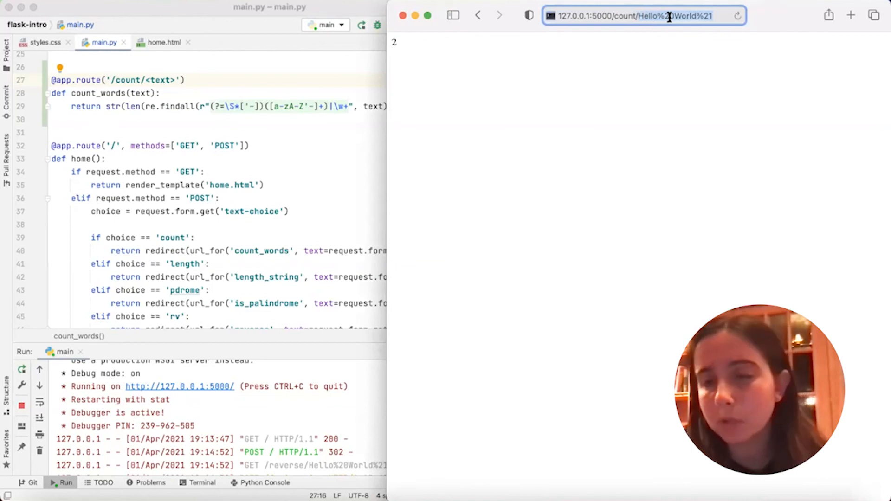
mouse_move(714, 34)
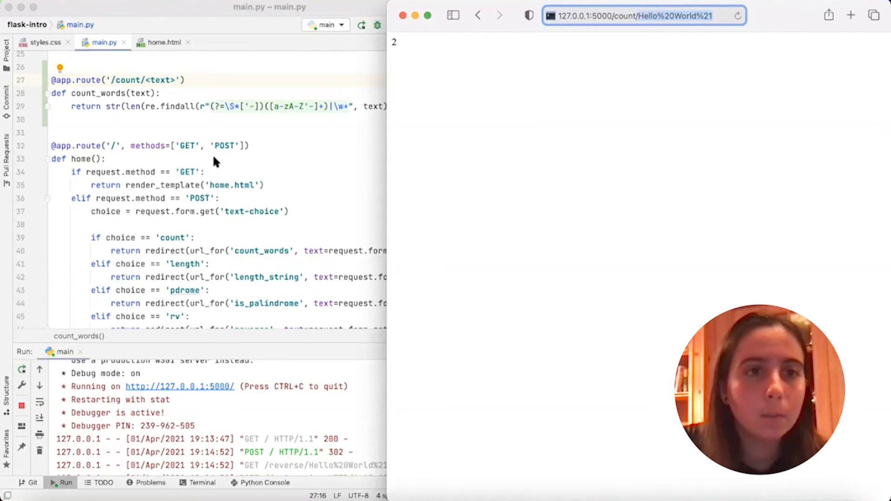
double_click(142, 79)
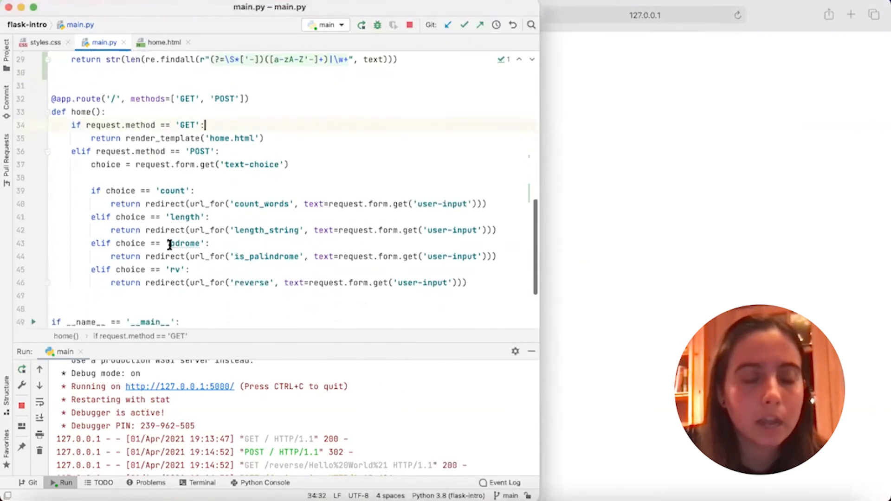
double_click(170, 204)
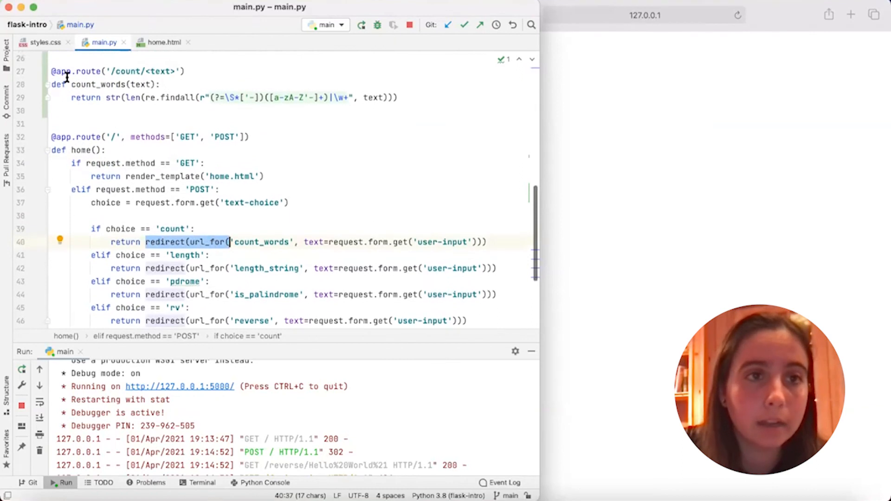
mouse_move(315, 228)
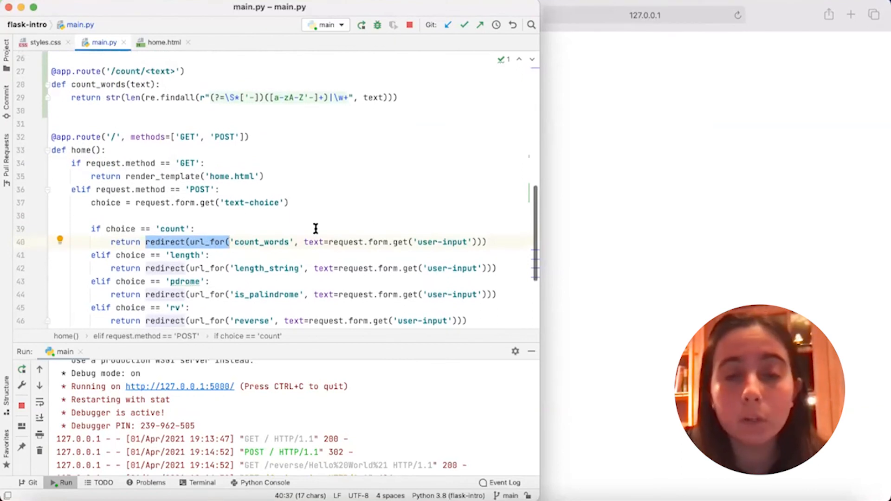
left_click(231, 241)
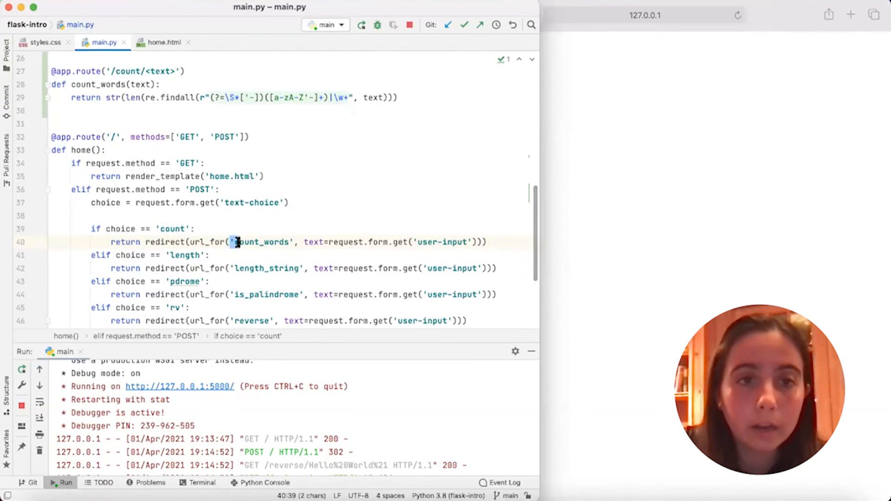
double_click(260, 241)
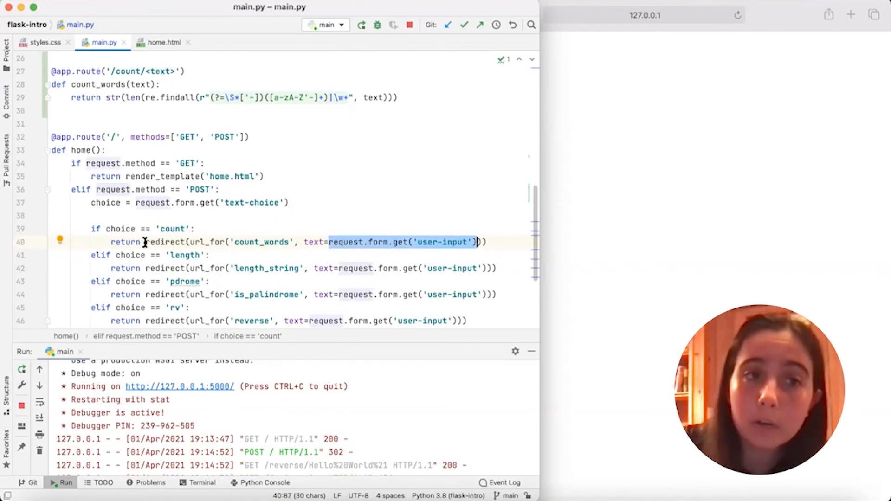
mouse_move(580, 158)
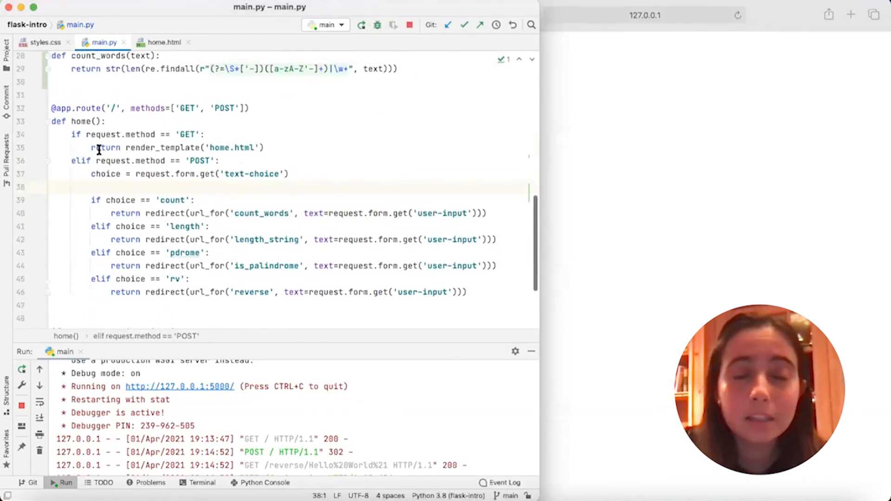
scroll("up", 3)
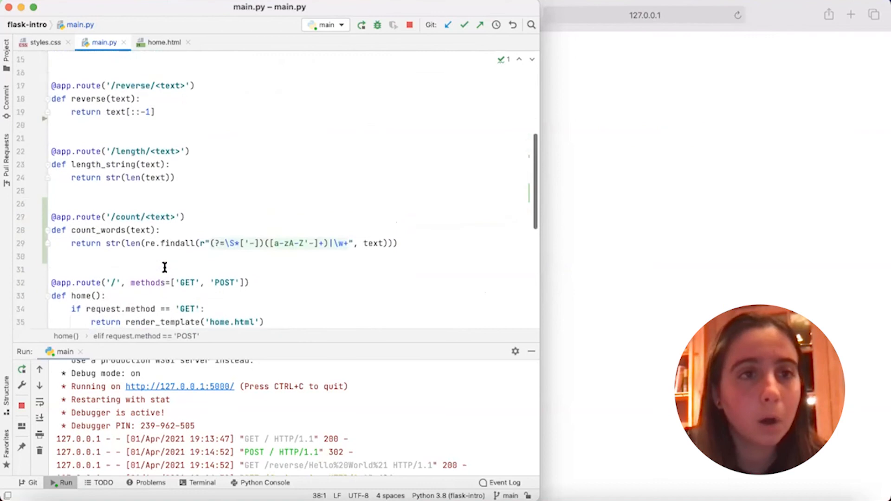
scroll("down", 3)
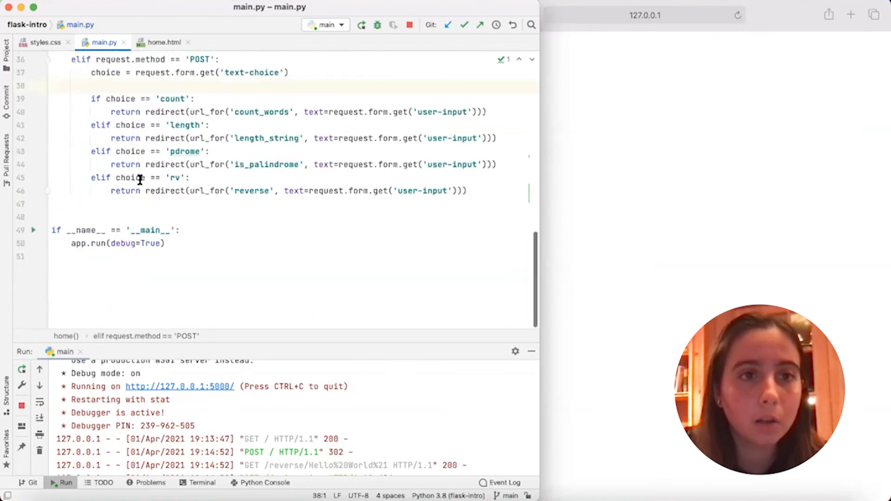
scroll("up", 3)
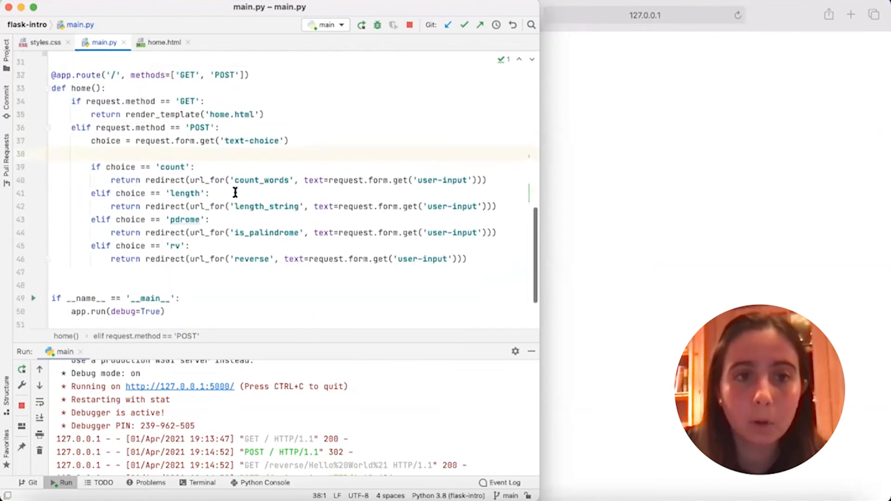
scroll("up", 3)
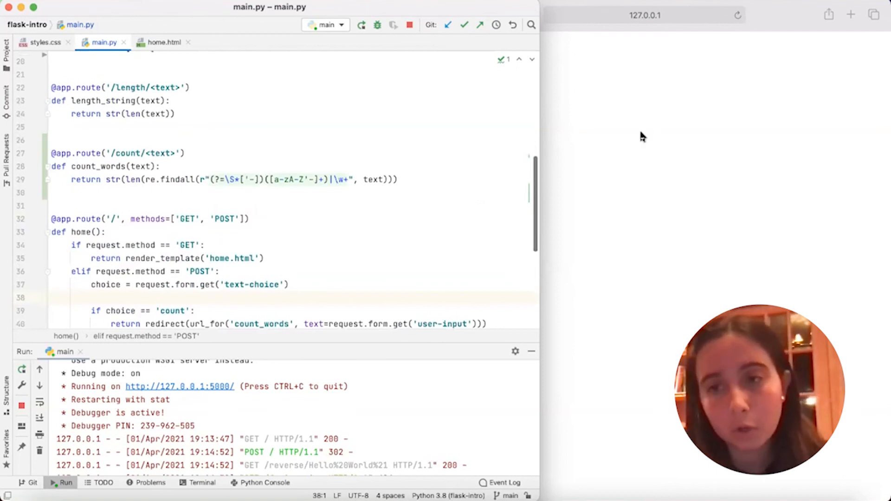
scroll("down", 3)
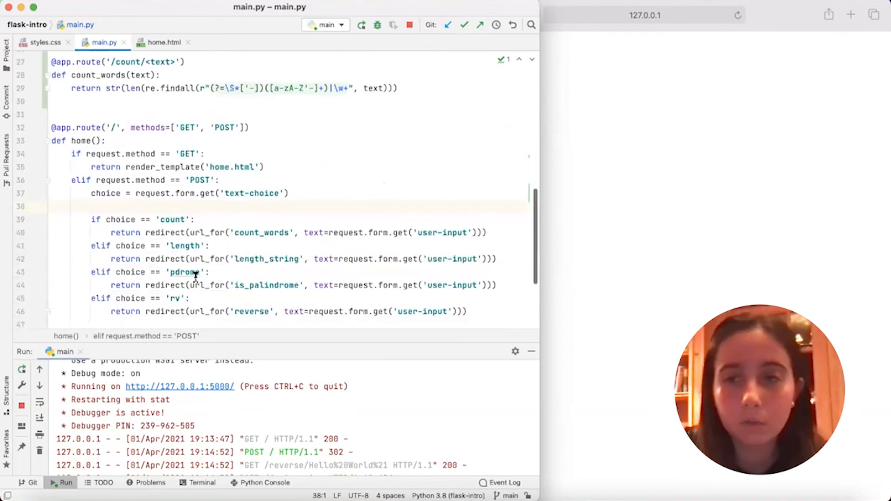